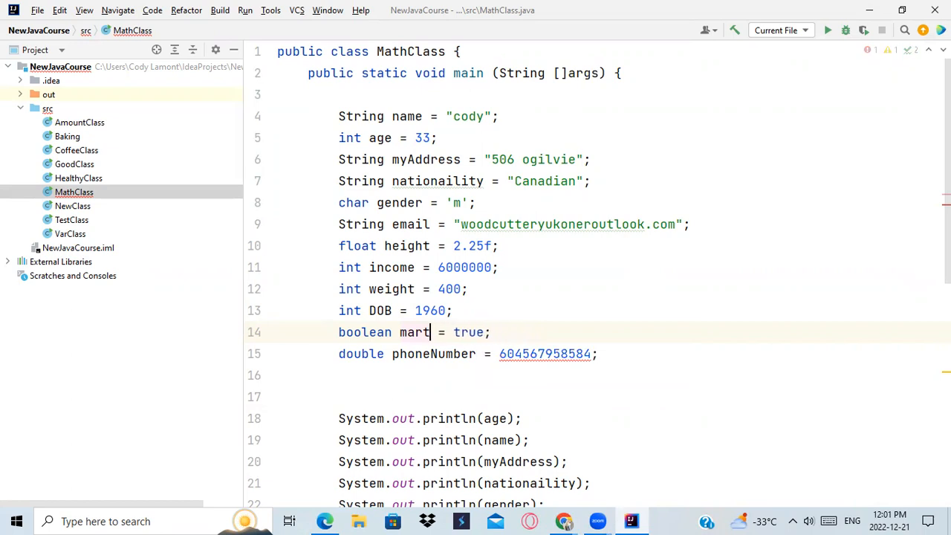
Rename the boolean variable on line 14 to isMarried.
key(BackSpace)
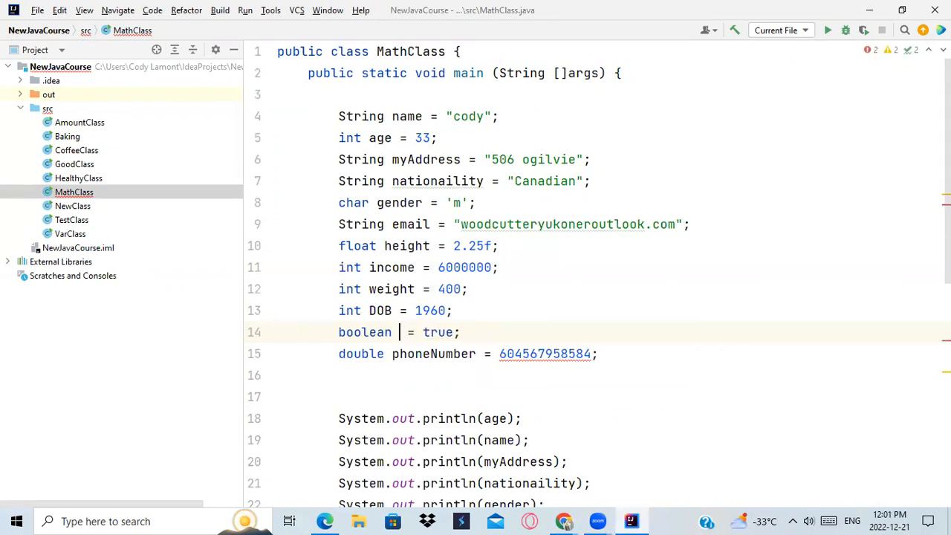
text(isMa)
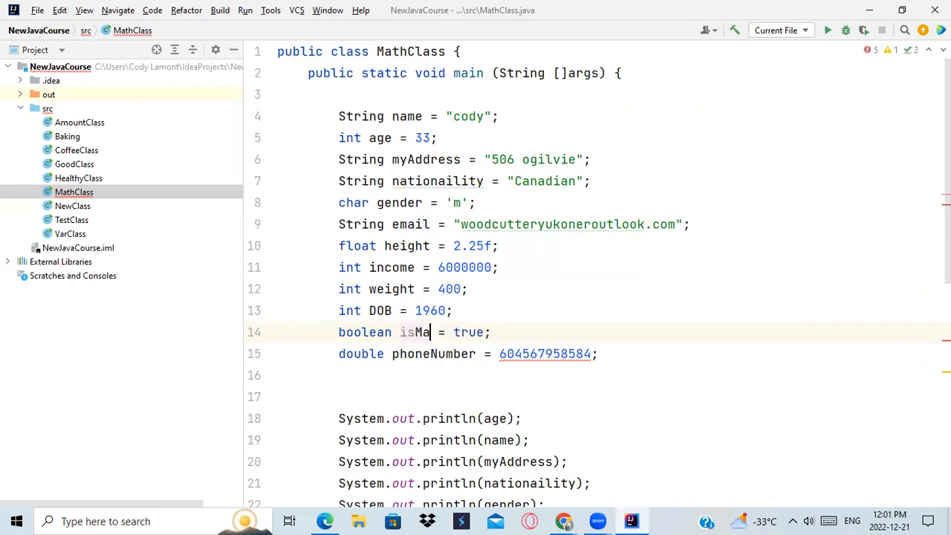
text(rried)
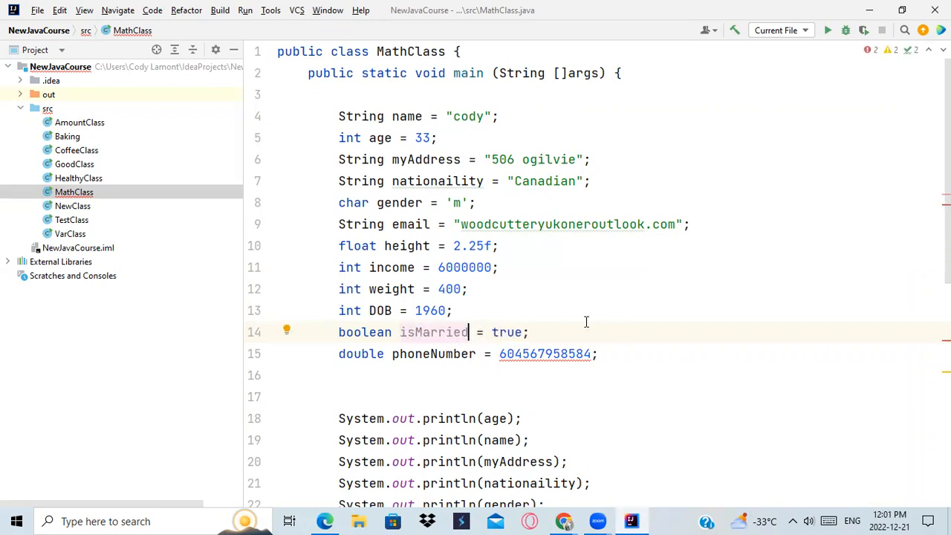
mouse_move(608, 342)
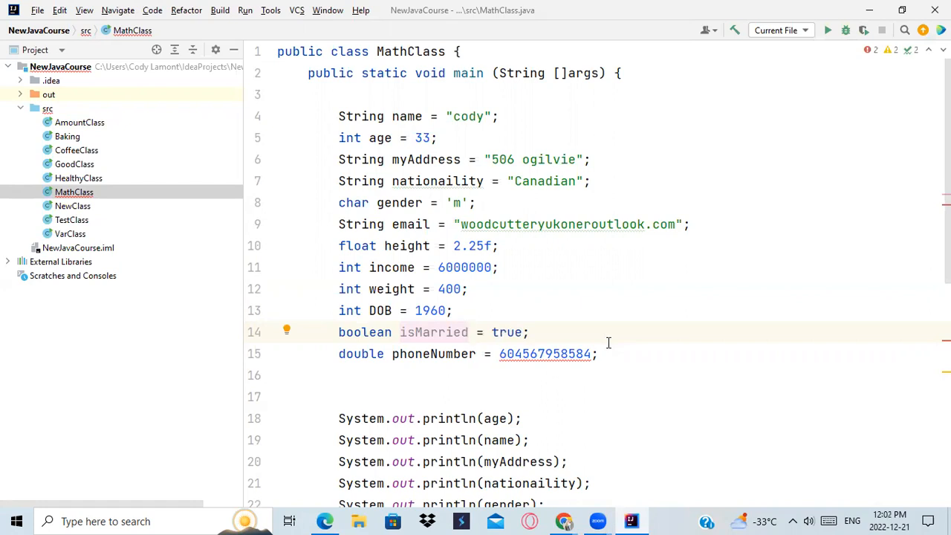
click(468, 333)
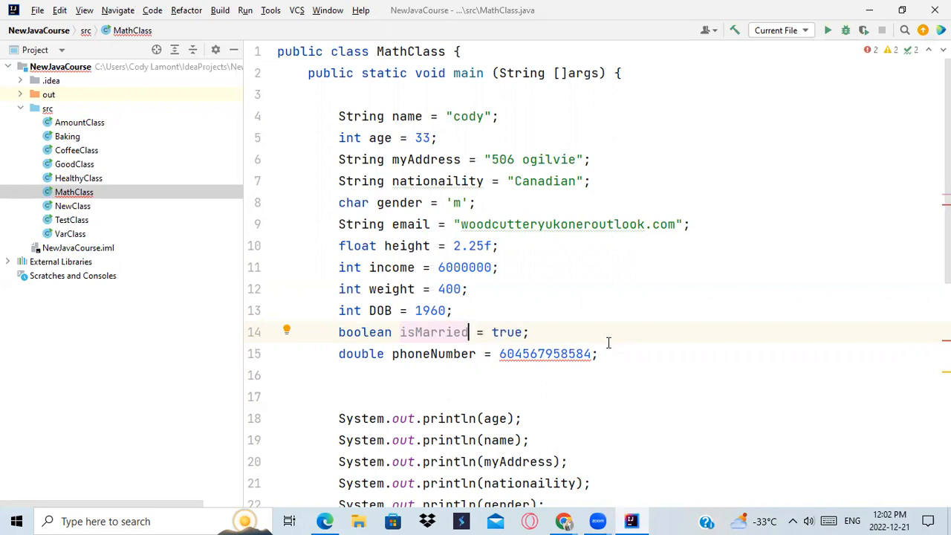
mouse_move(703, 392)
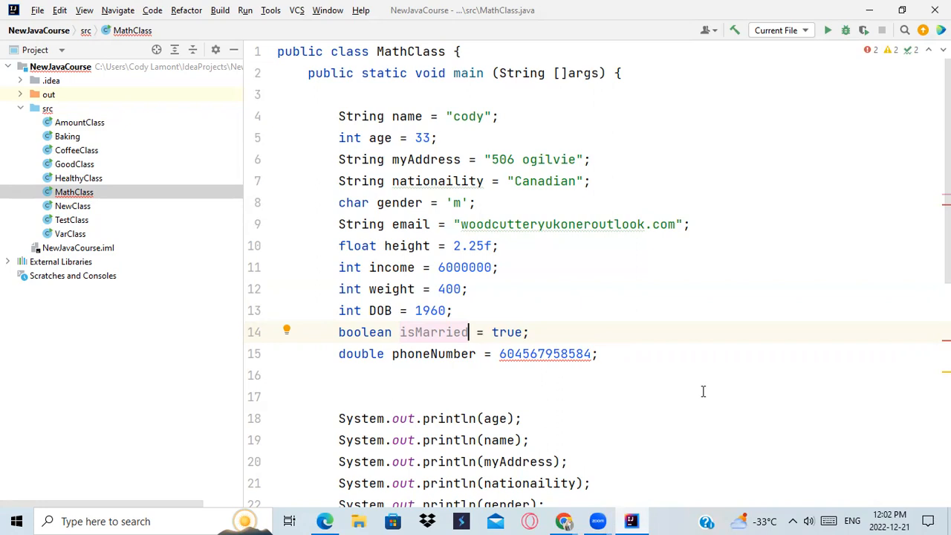
mouse_move(710, 387)
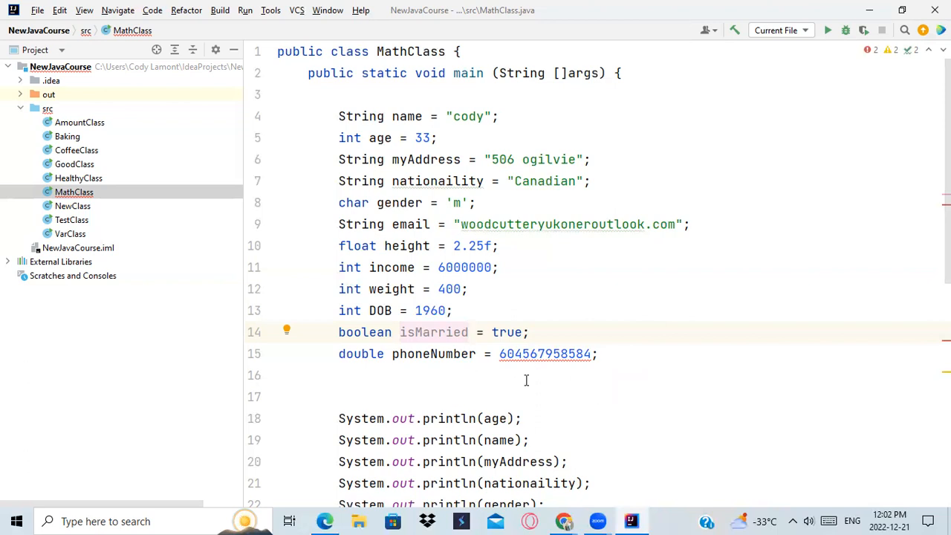
click(384, 353)
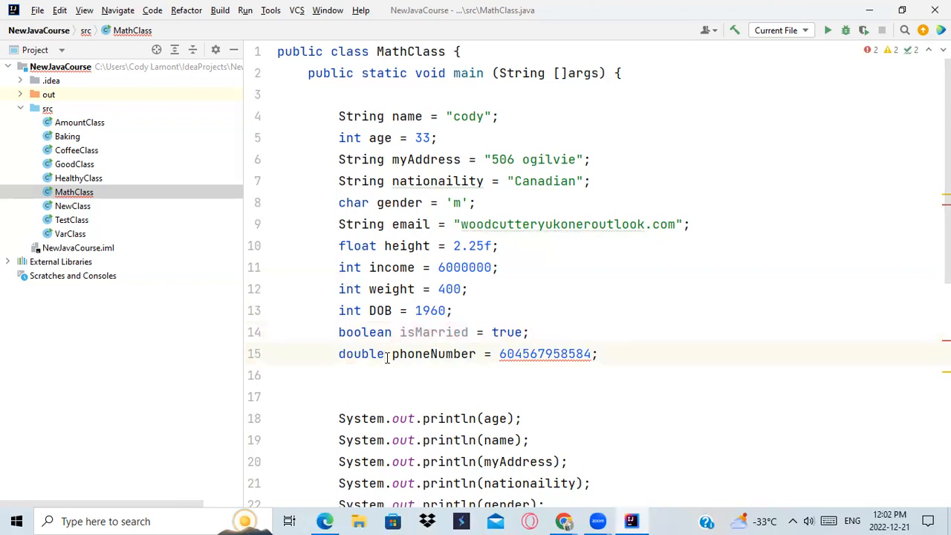
key(BackSpace)
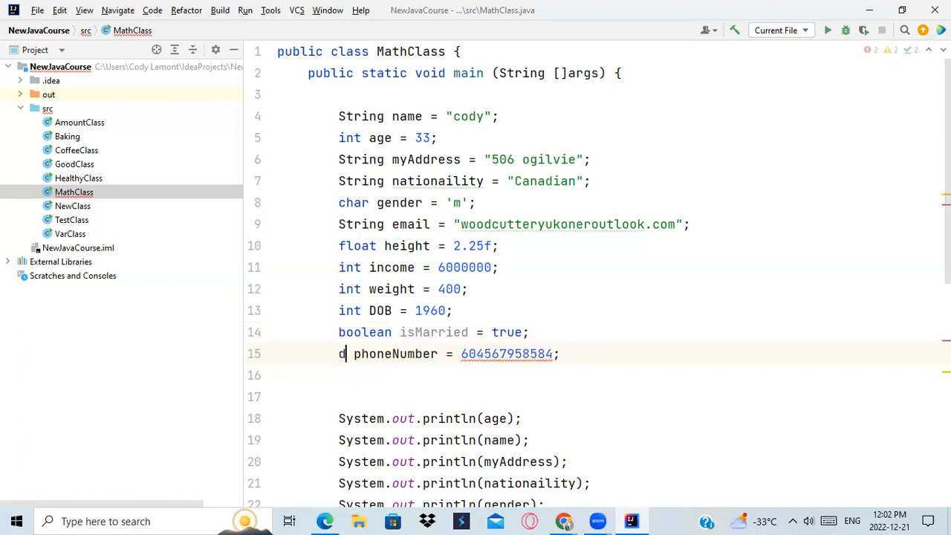
text(String)
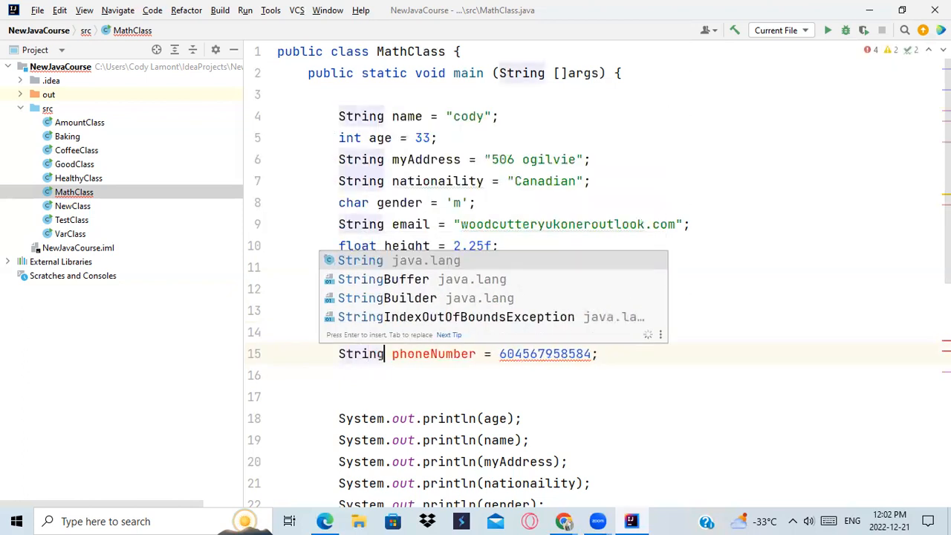
key(Escape)
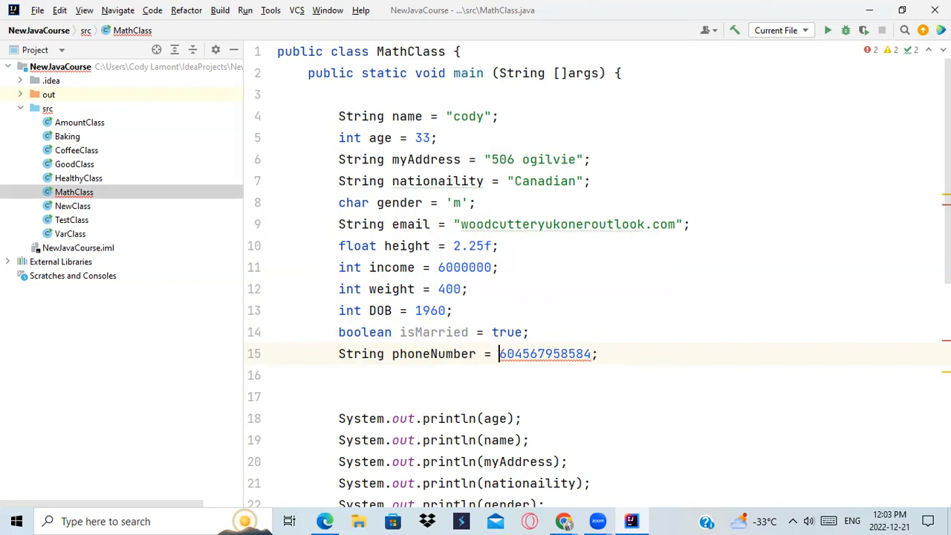
text(")
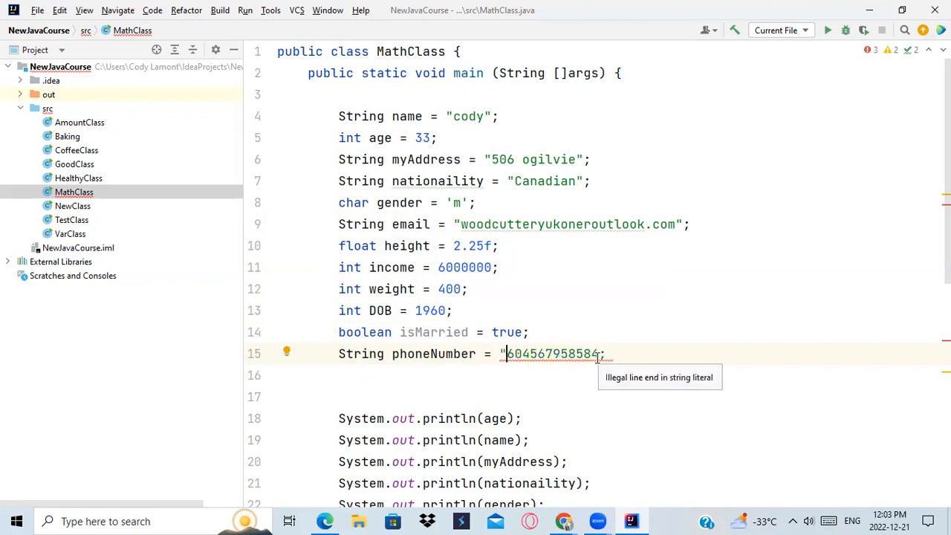
text(")
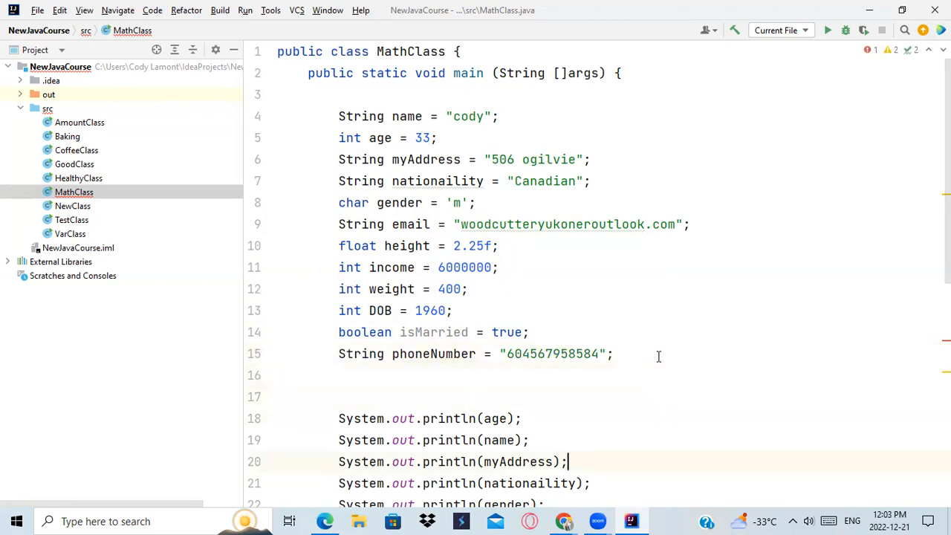
Change the tax declaration's type from String to int after briefly trying double.
scroll(down, 3)
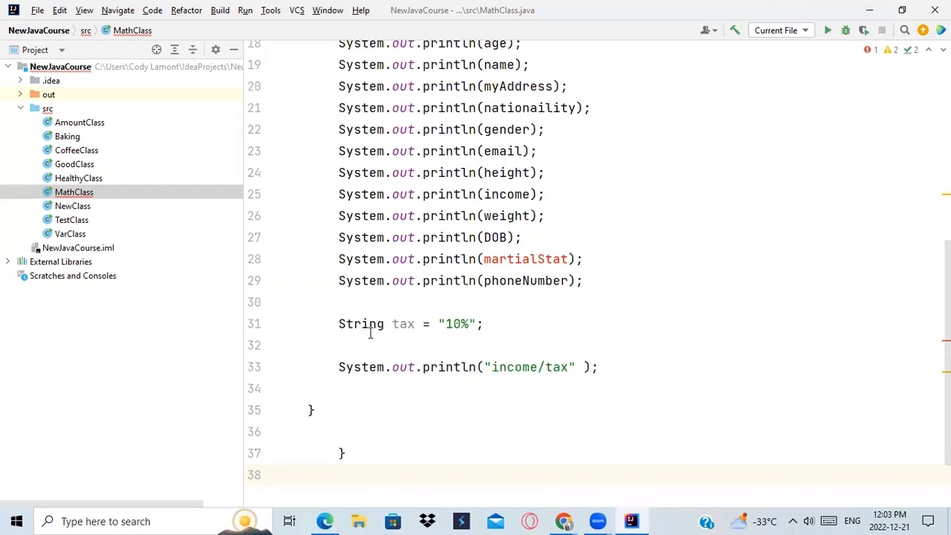
key(BackSpace)
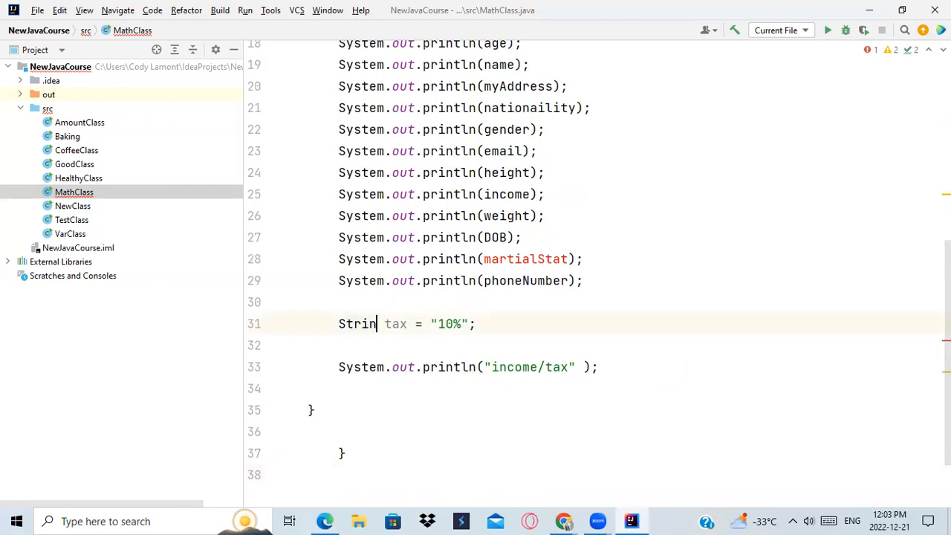
key(BackSpace)
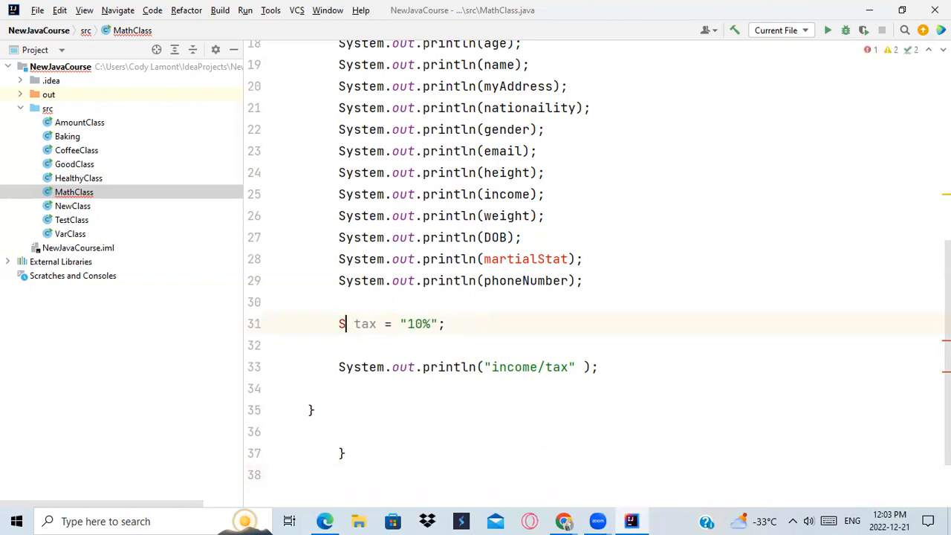
key(Backspace)
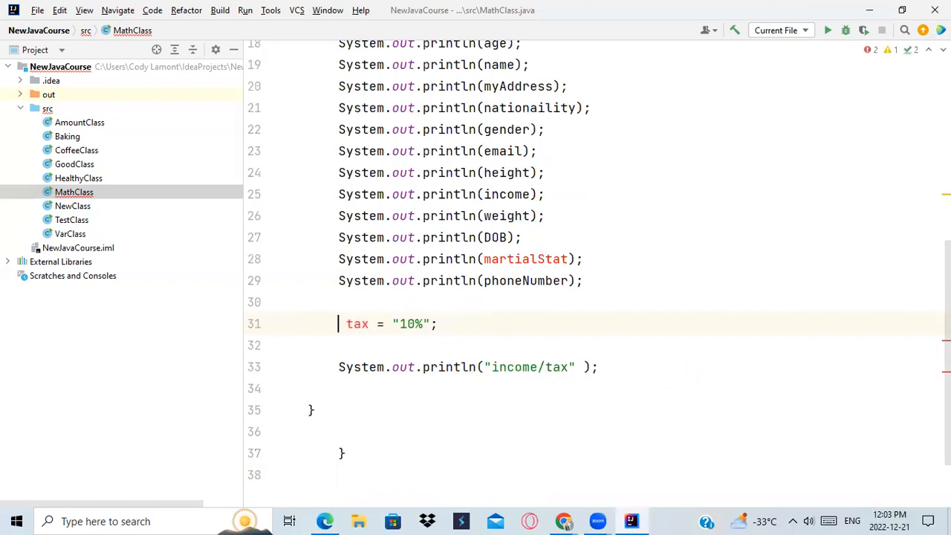
text(int)
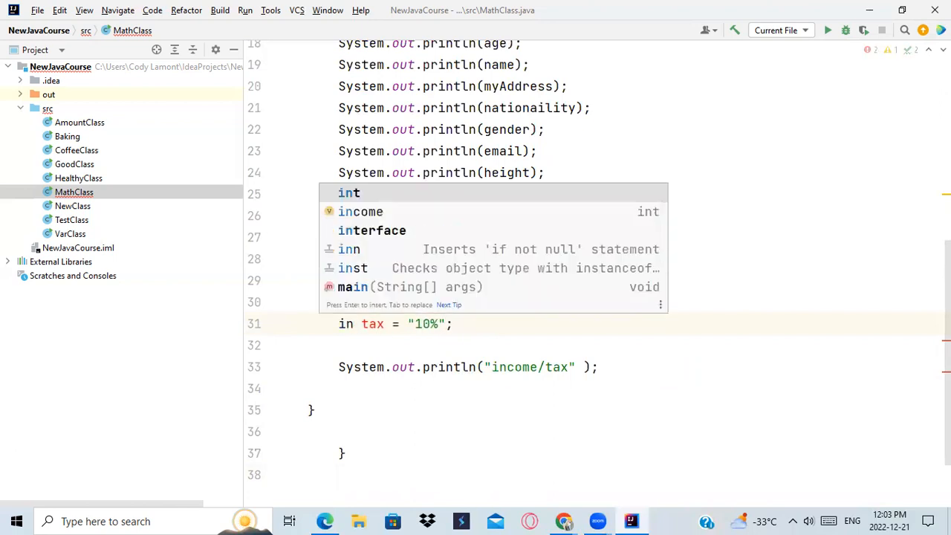
key(Escape)
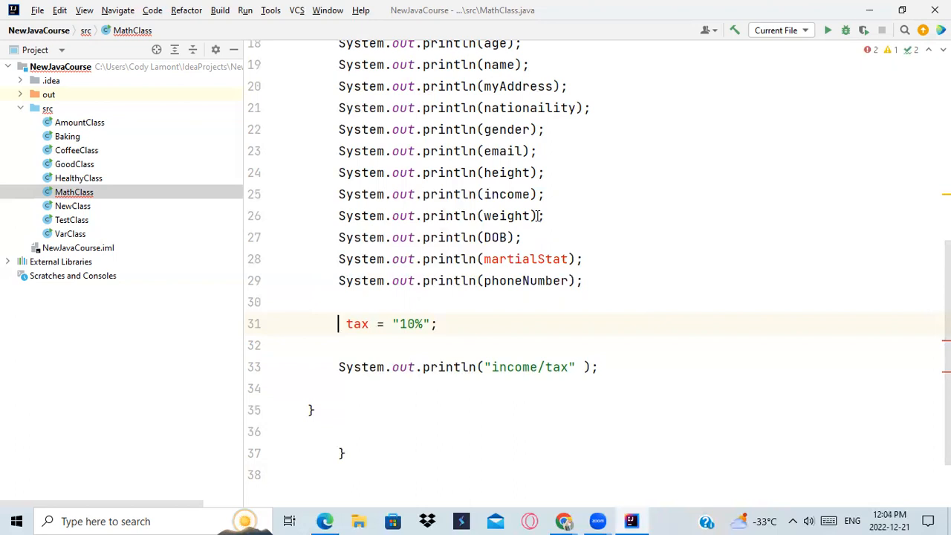
text(double)
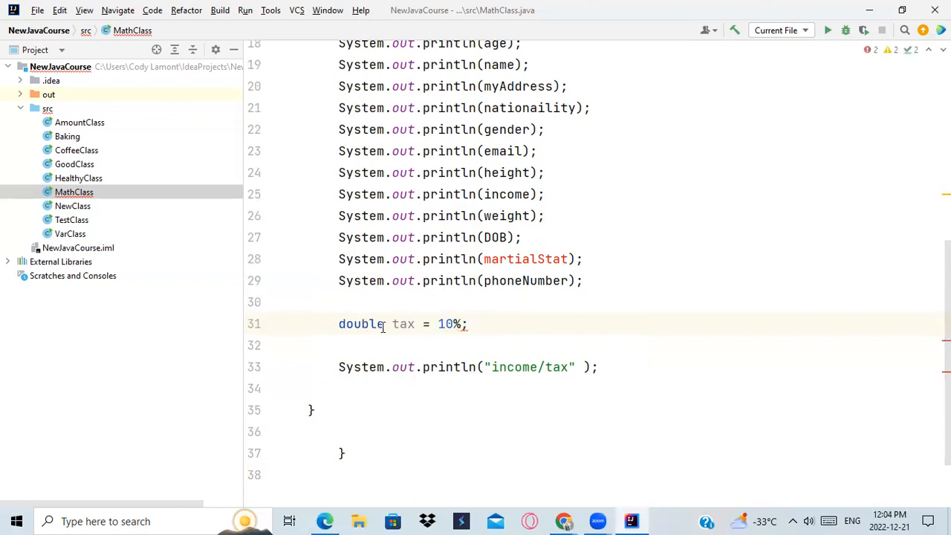
key(BackSpace)
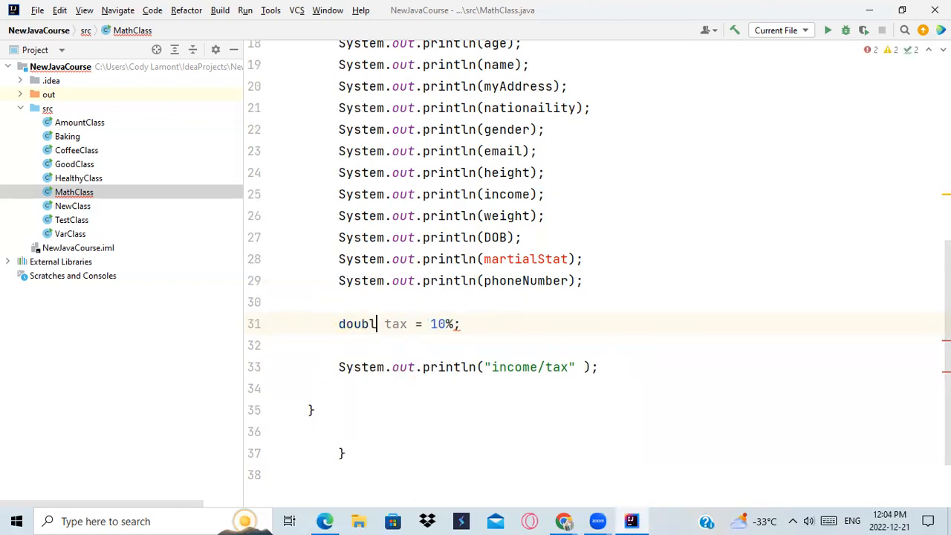
text(int)
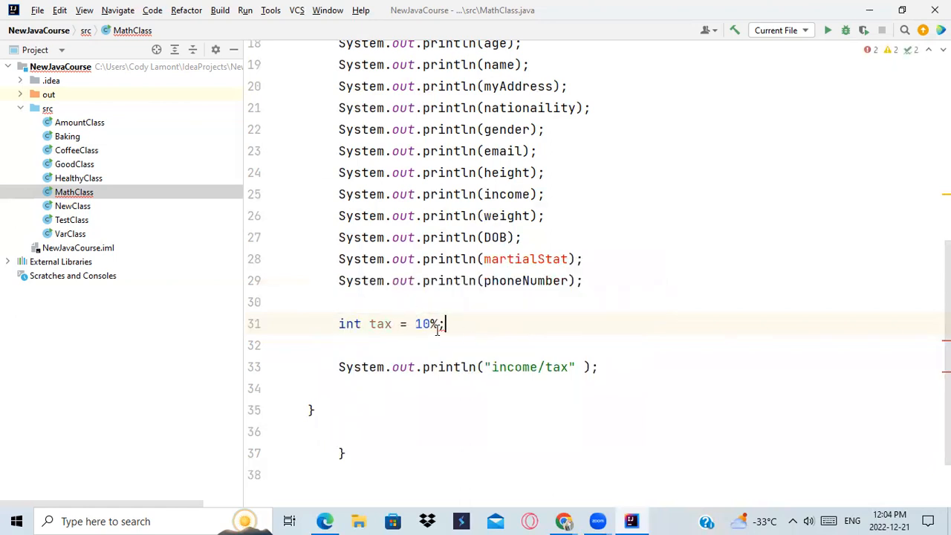
Clean the tax value to plain 10 ending with a semicolon, without the percent sign.
key(BackSpace)
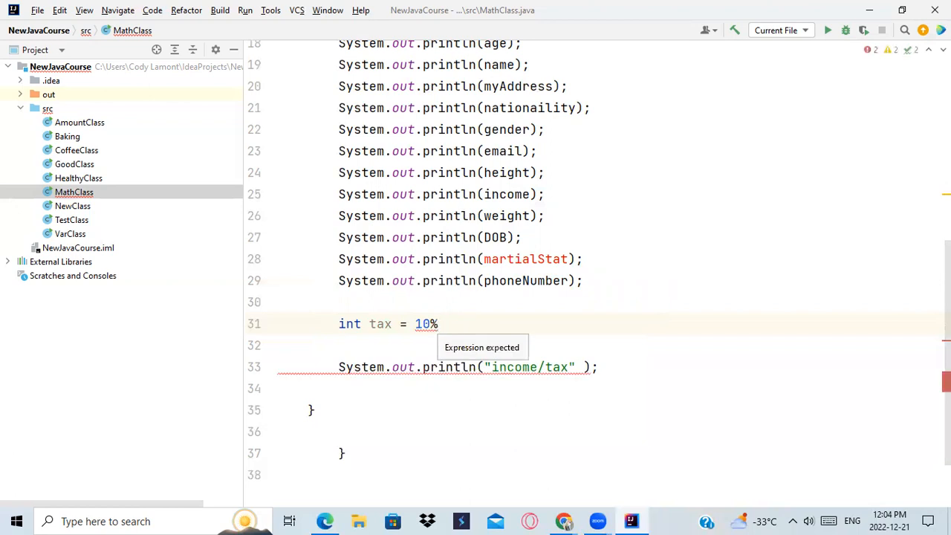
text(;)
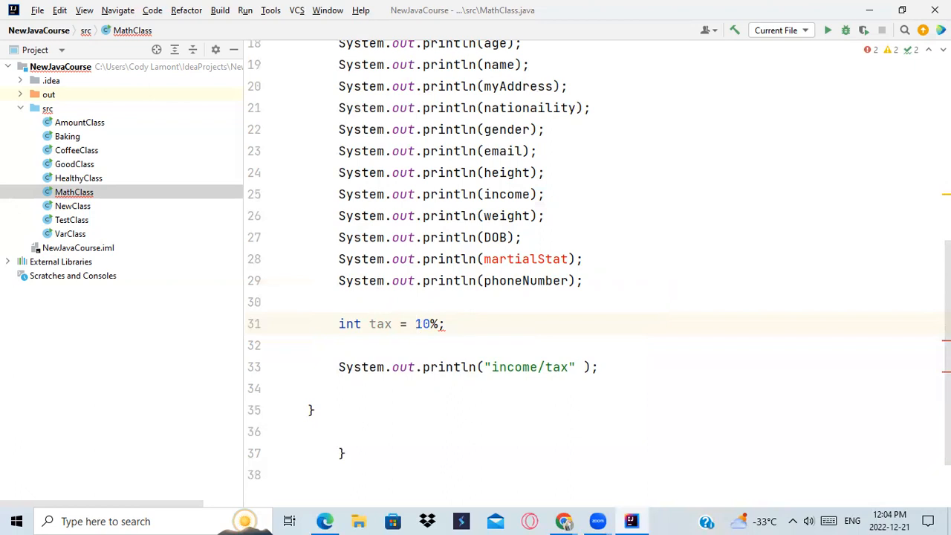
text(')
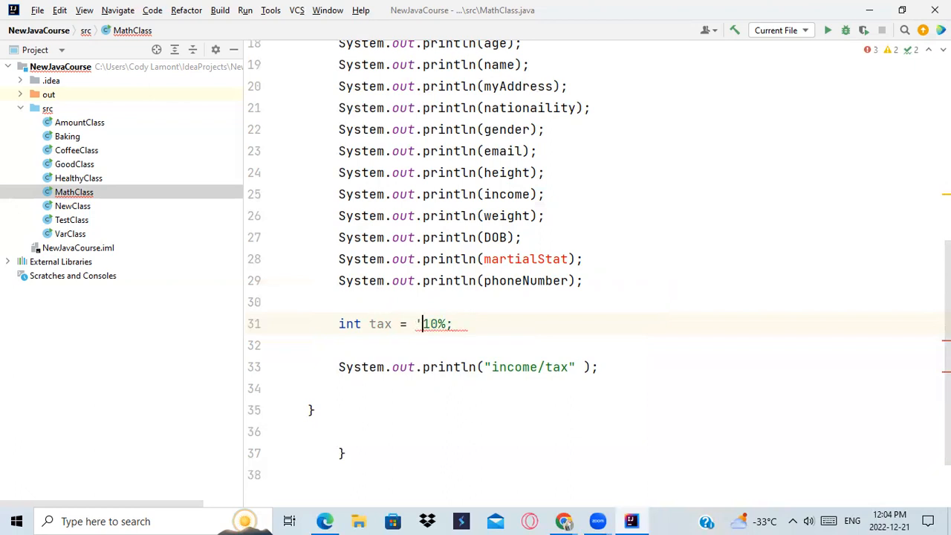
key(Backspace)
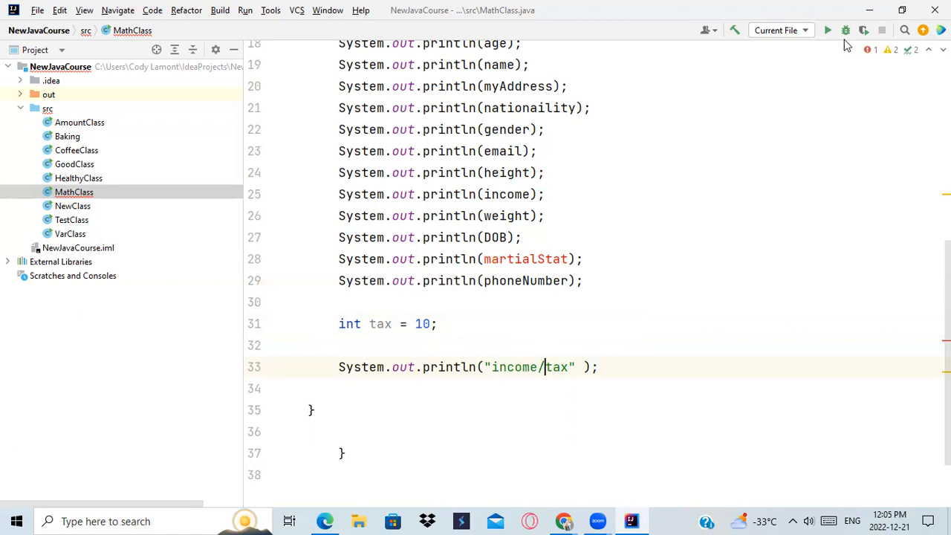
mouse_move(828, 30)
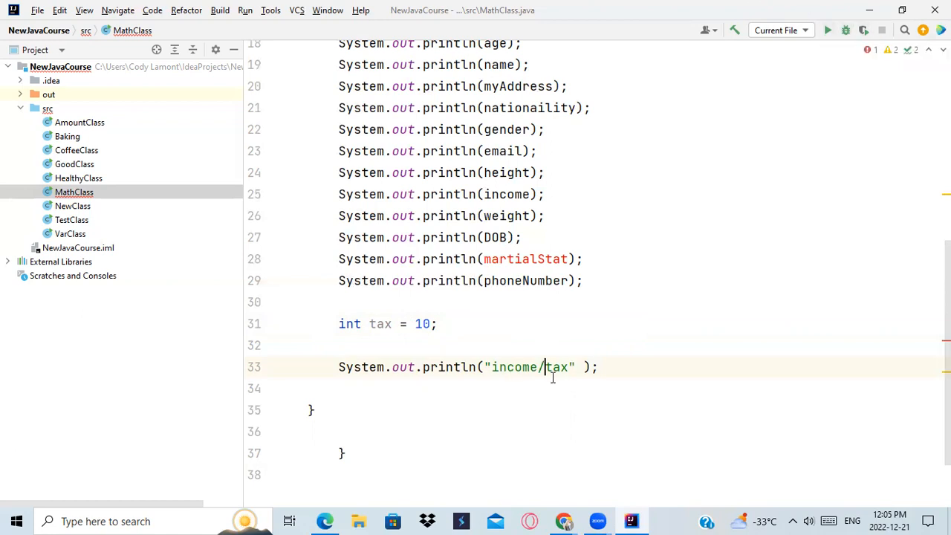
mouse_move(549, 379)
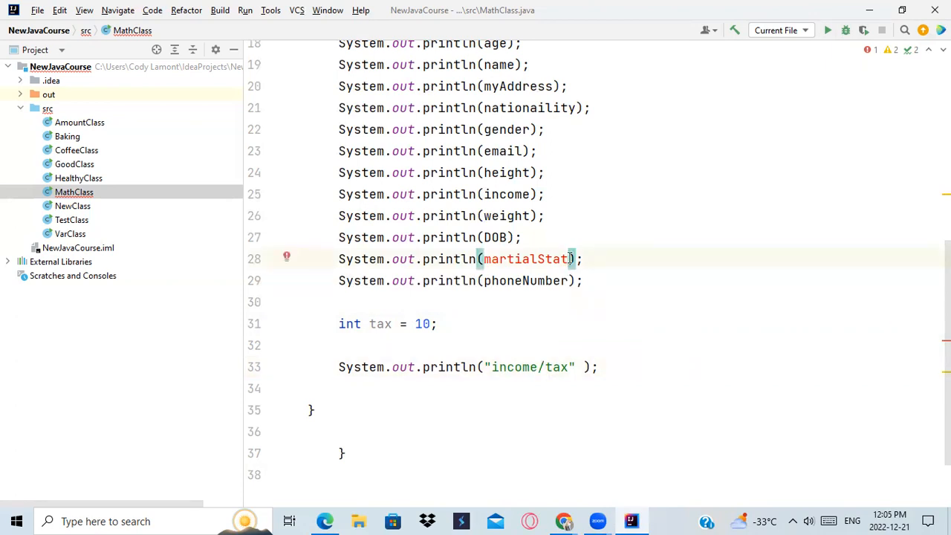
Print isMarried instead of martialStat and run MathClass.
key(BackSpace)
text(isMarried)
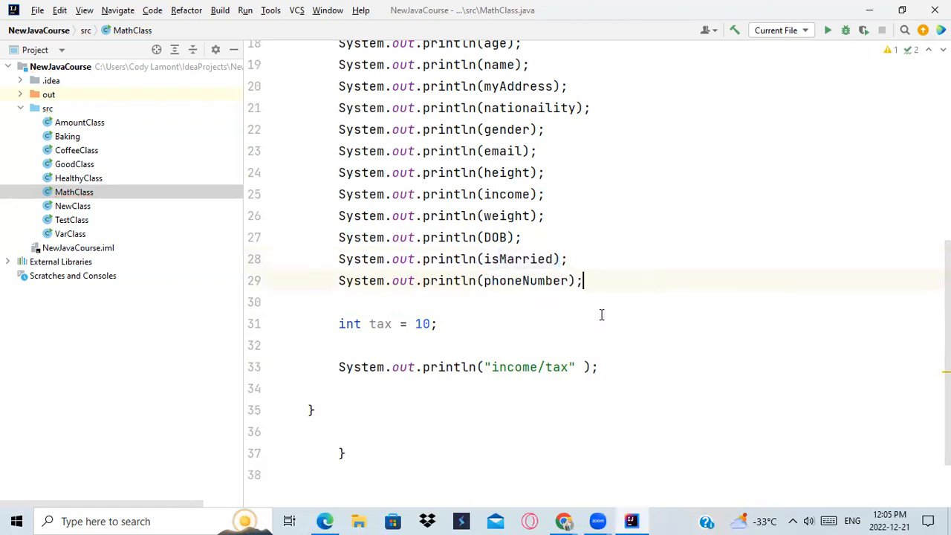
mouse_move(825, 35)
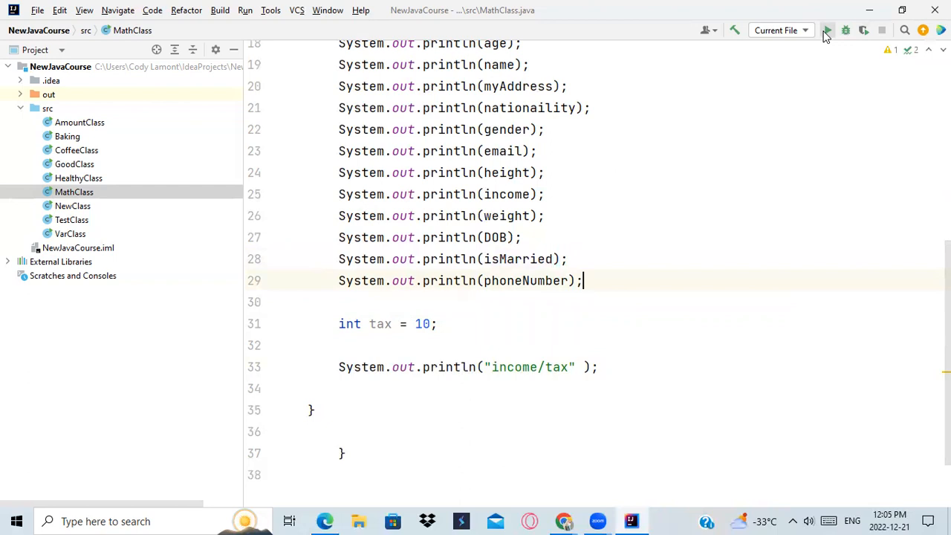
click(830, 30)
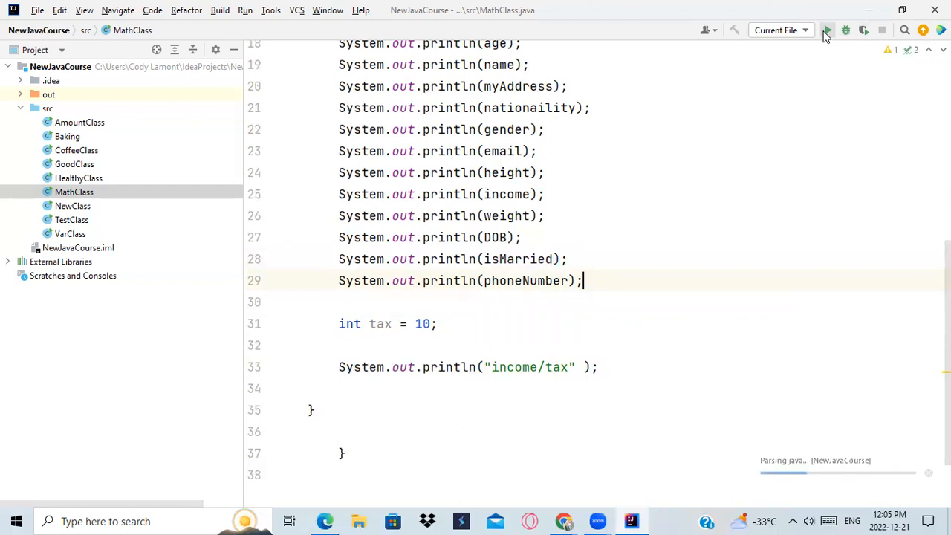
click(829, 29)
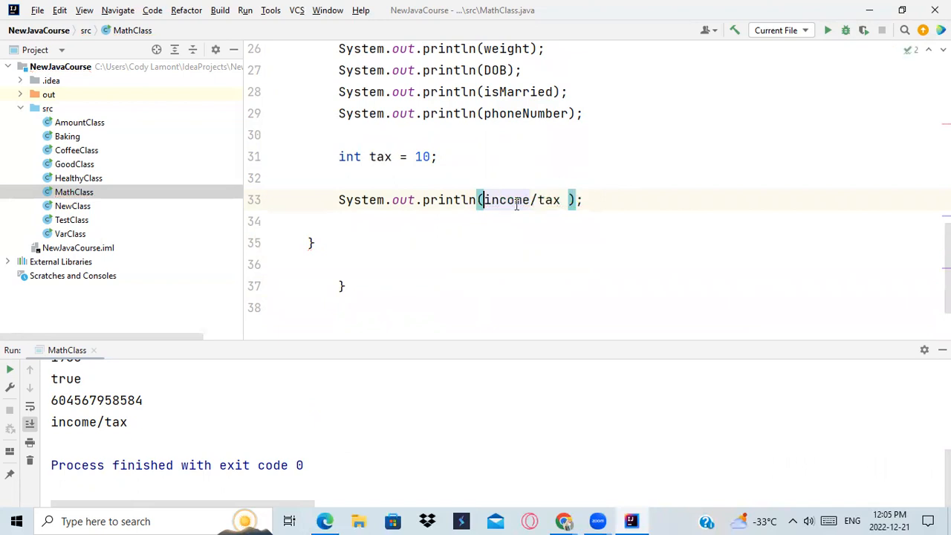
Rerun MathClass to see income/tax computed as 600000.
click(645, 199)
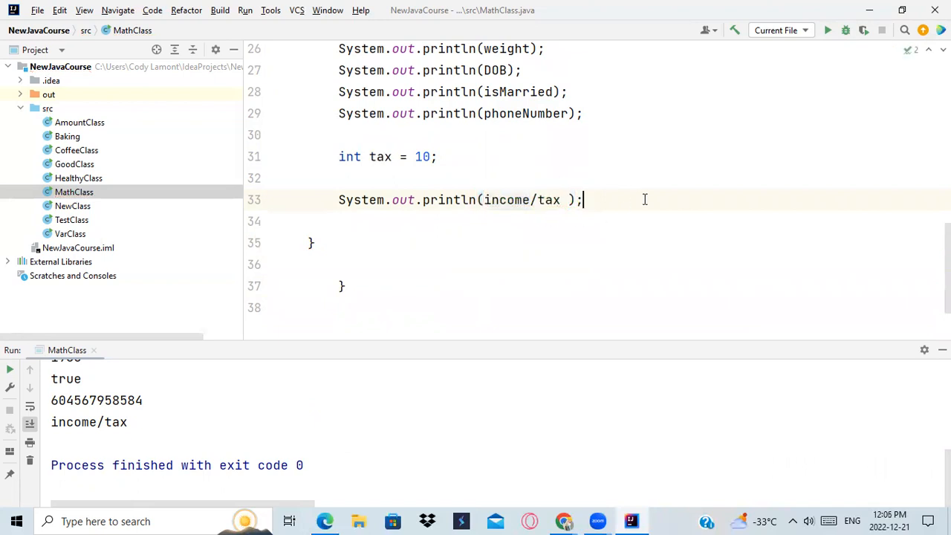
mouse_move(829, 30)
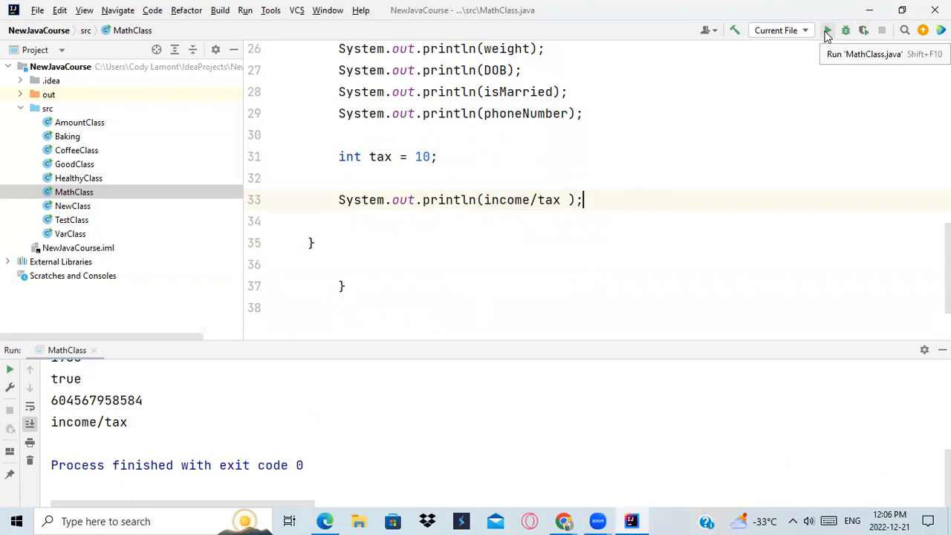
click(829, 29)
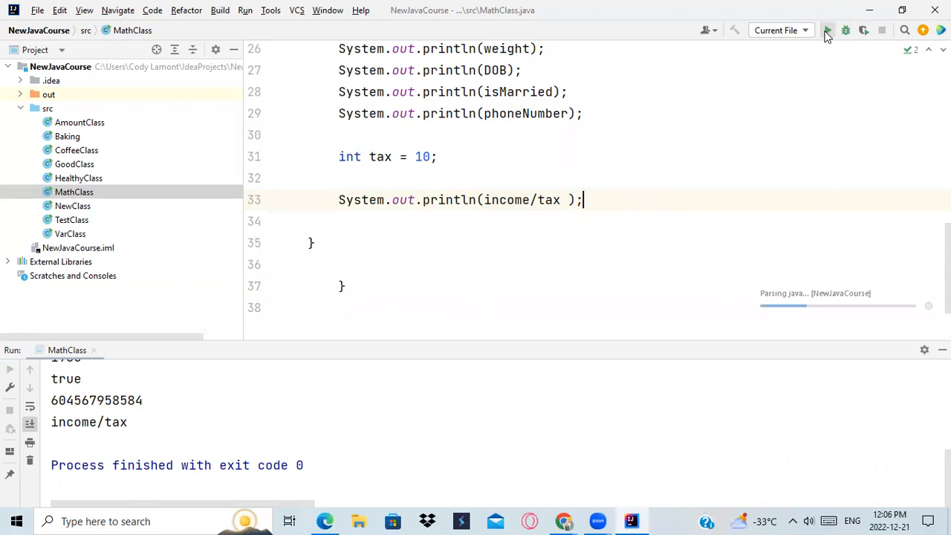
click(829, 30)
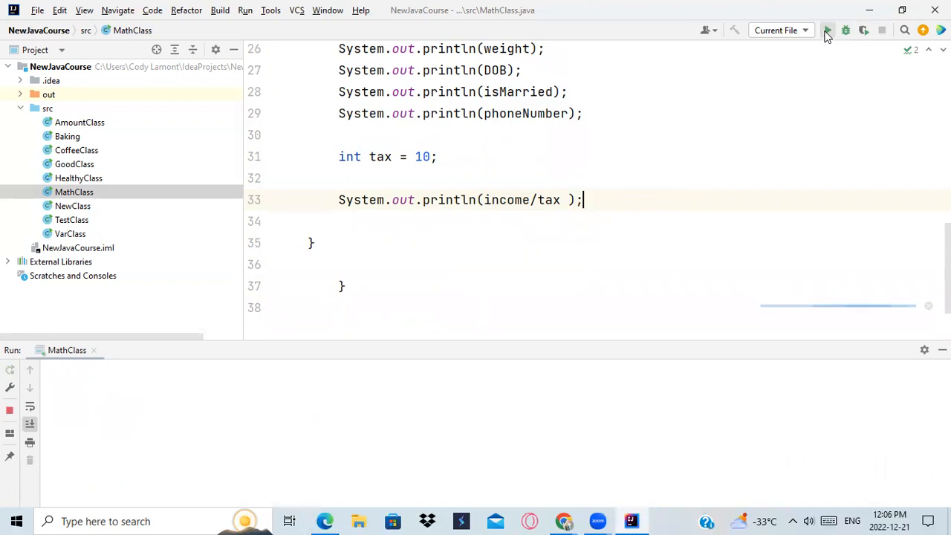
click(833, 30)
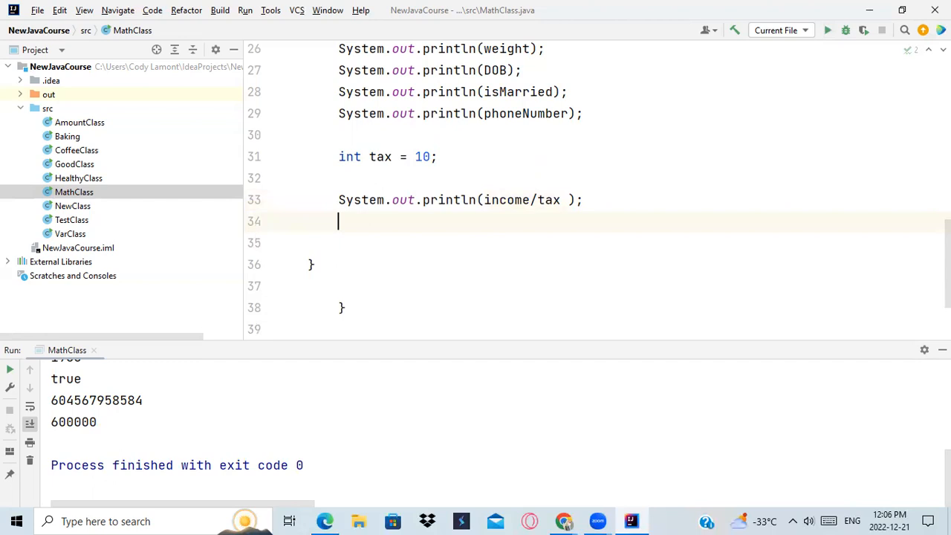
mouse_move(751, 170)
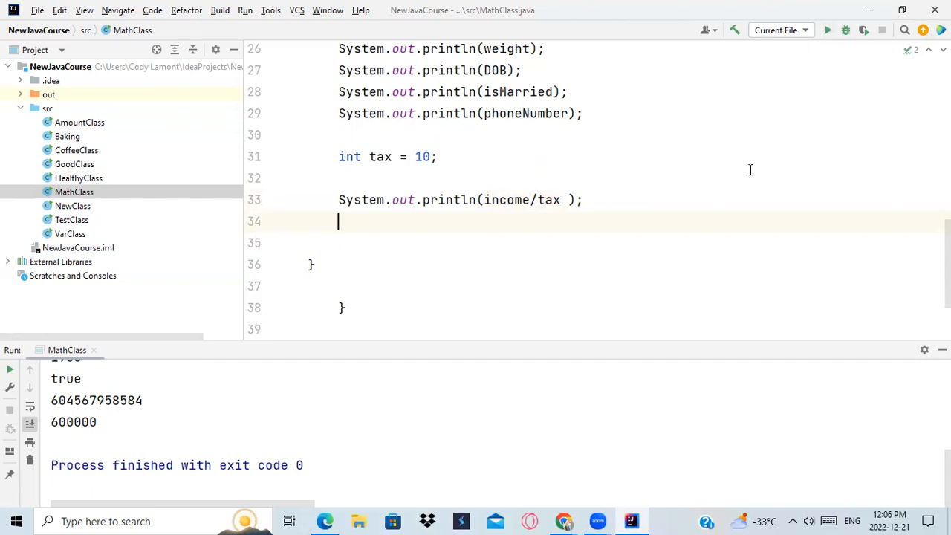
mouse_move(942, 350)
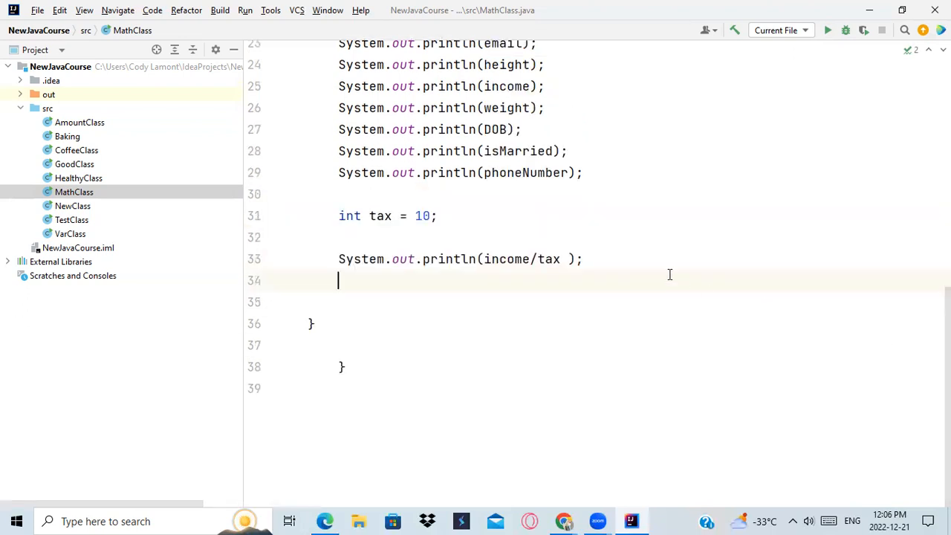
Add the declaration int CurrentDob = 1989; below the income/tax print line.
click(584, 258)
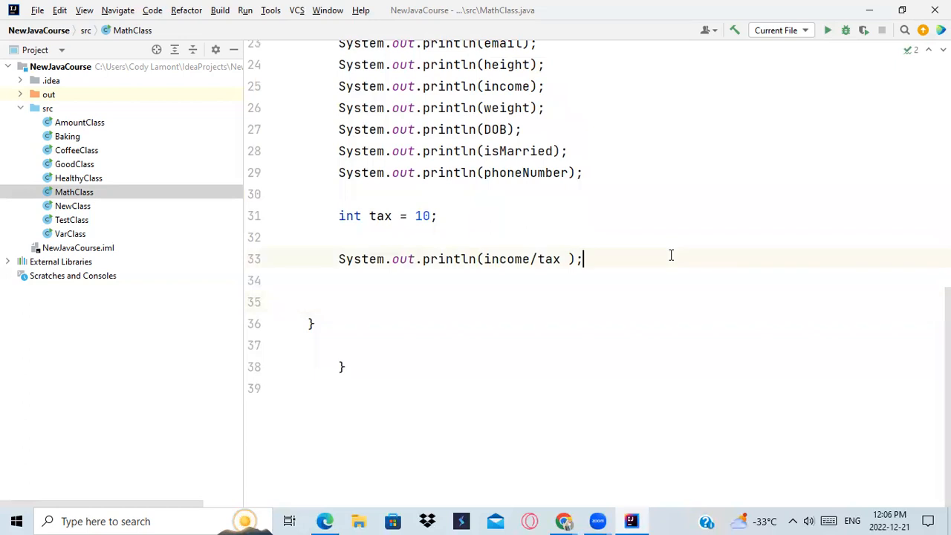
key(Enter)
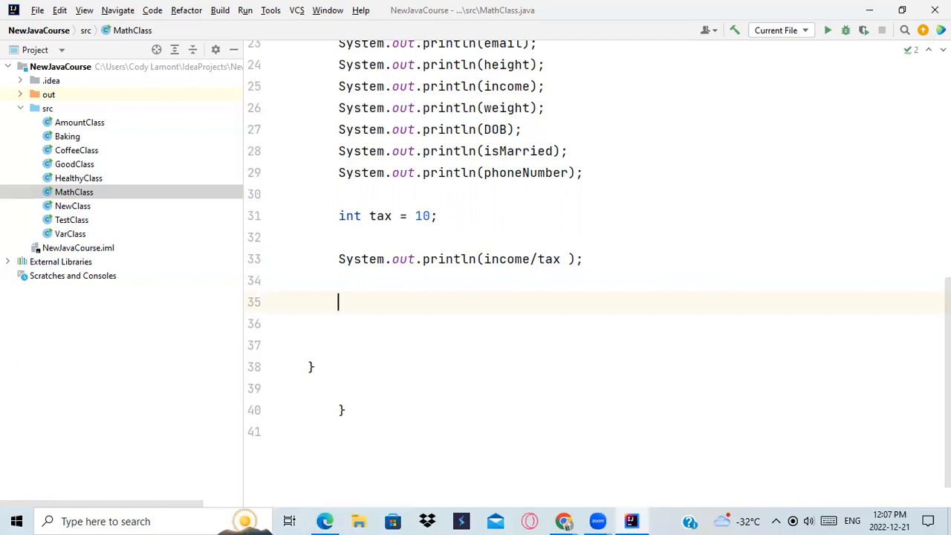
text(c)
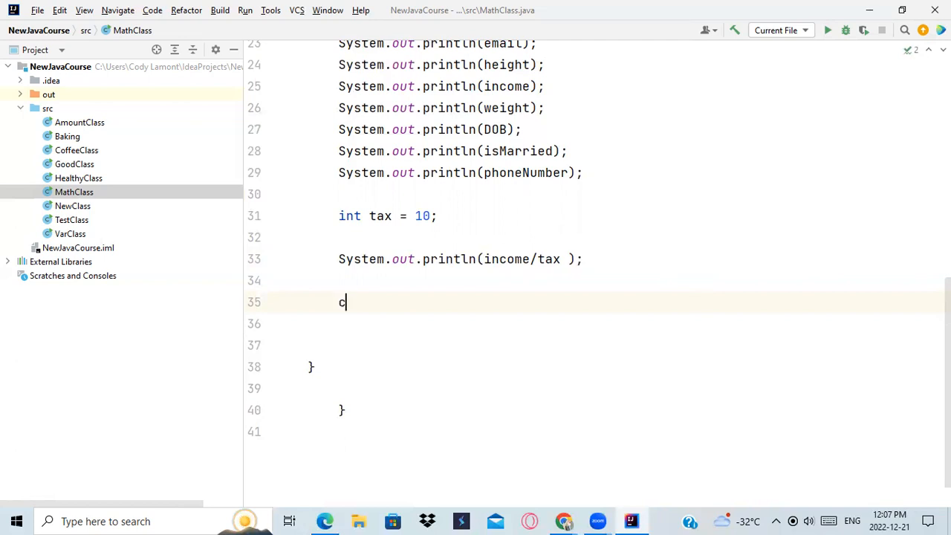
key(Backspace)
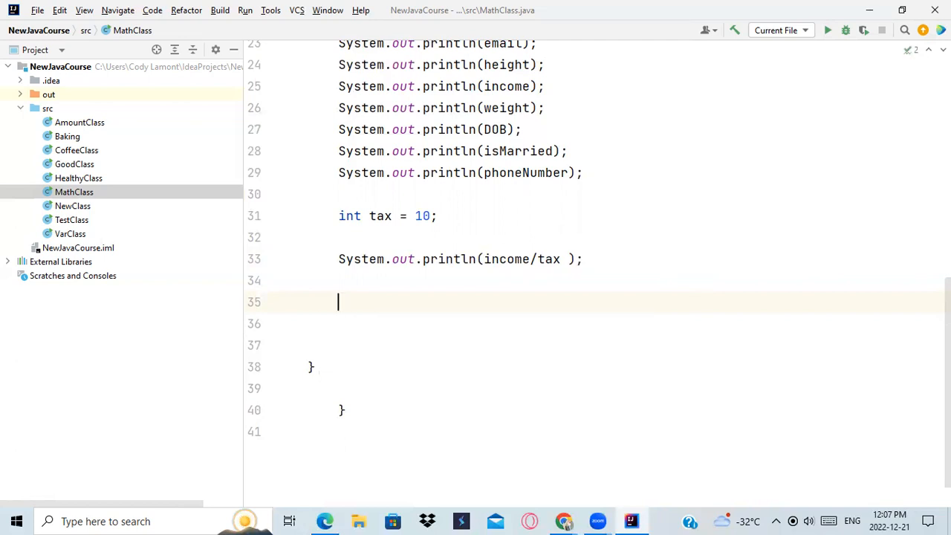
text(int)
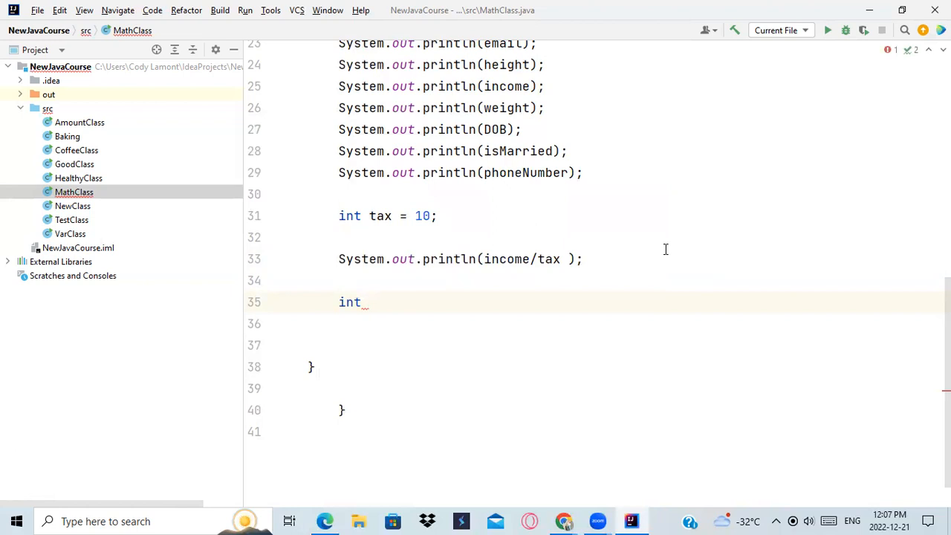
text(Curr)
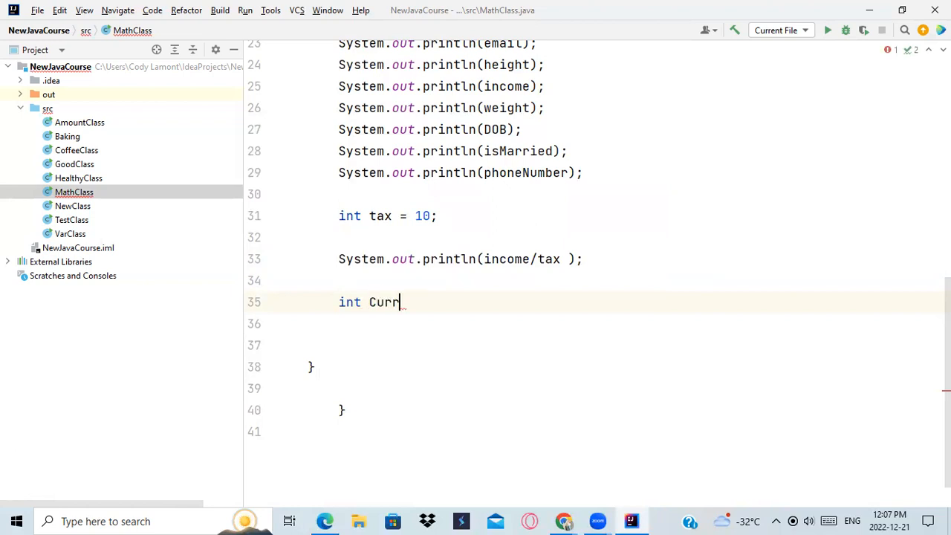
text(ent)
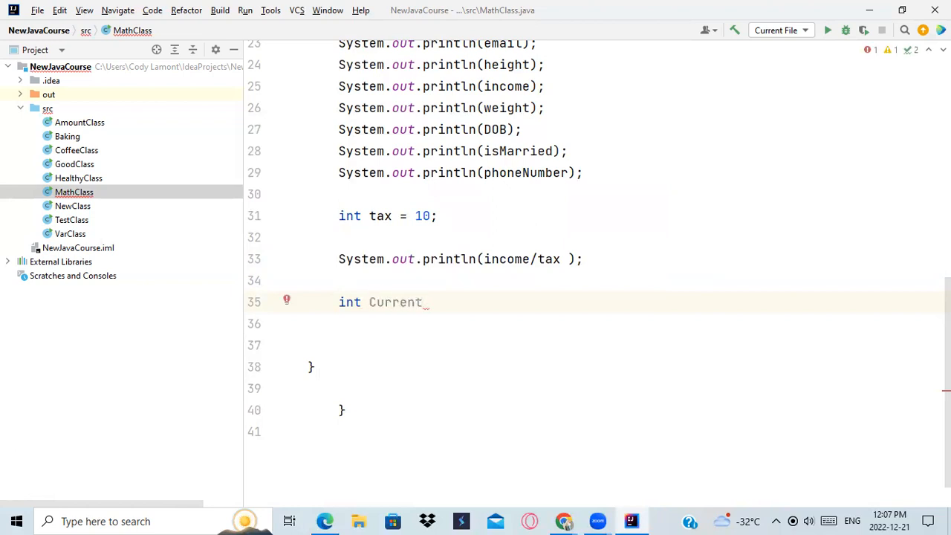
text(D)
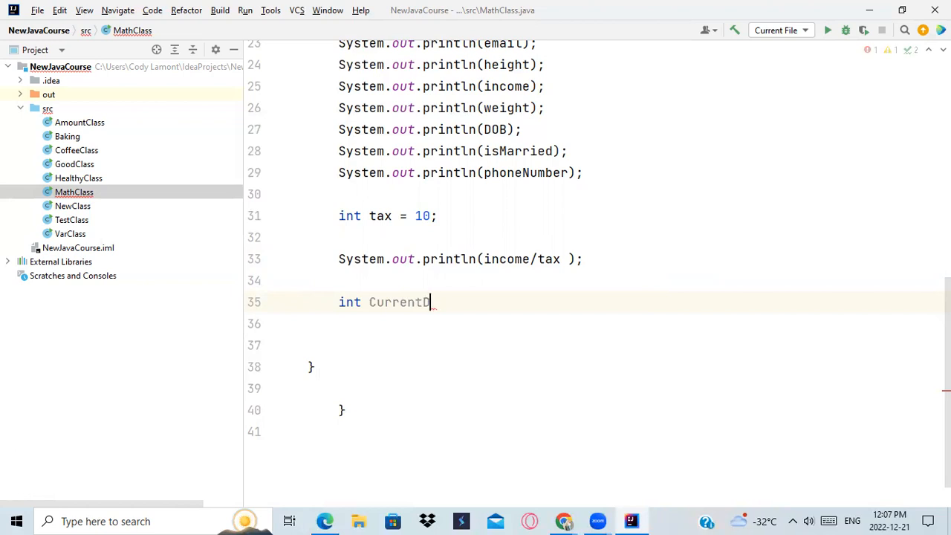
text(ob =)
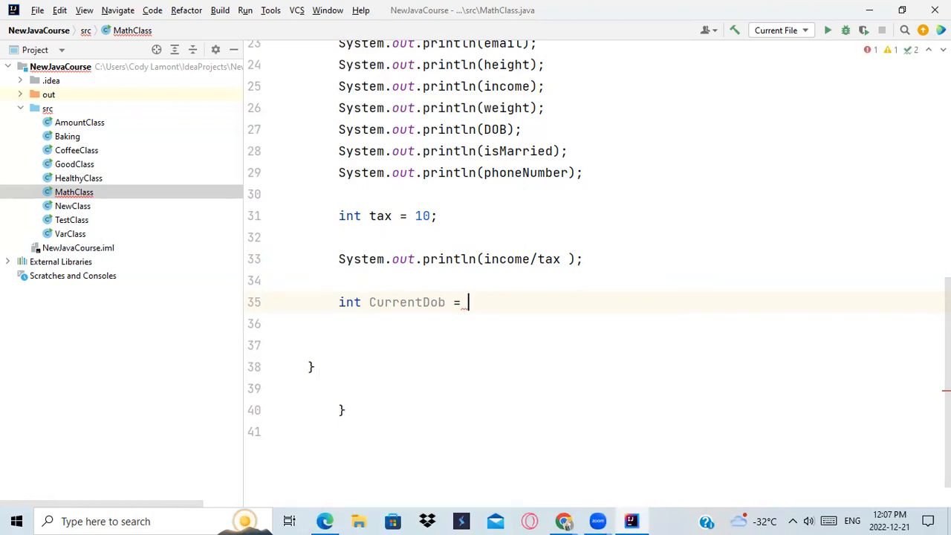
text(1989)
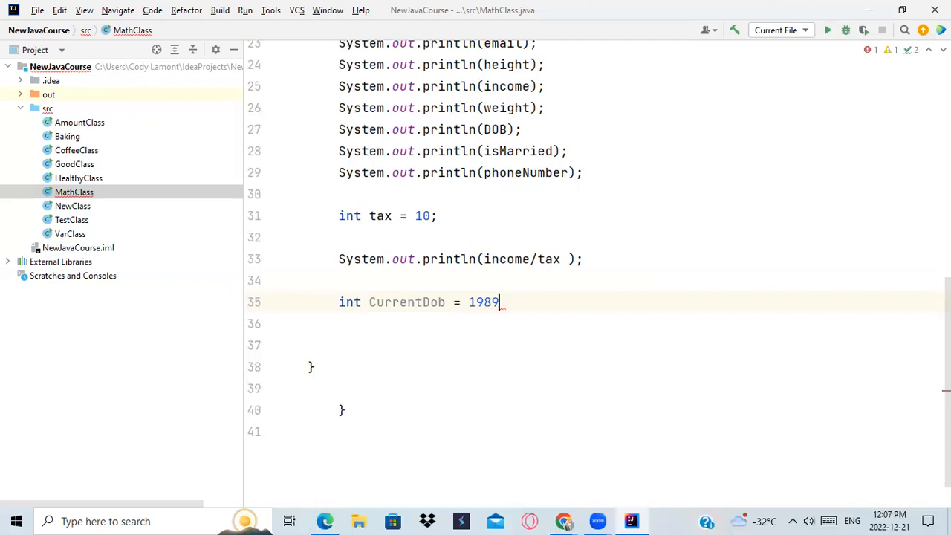
text(;)
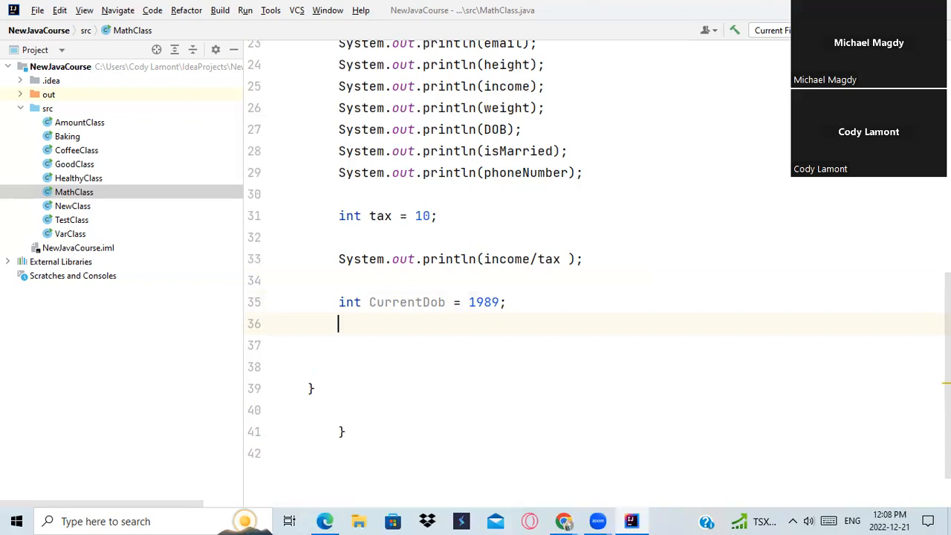
mouse_move(678, 308)
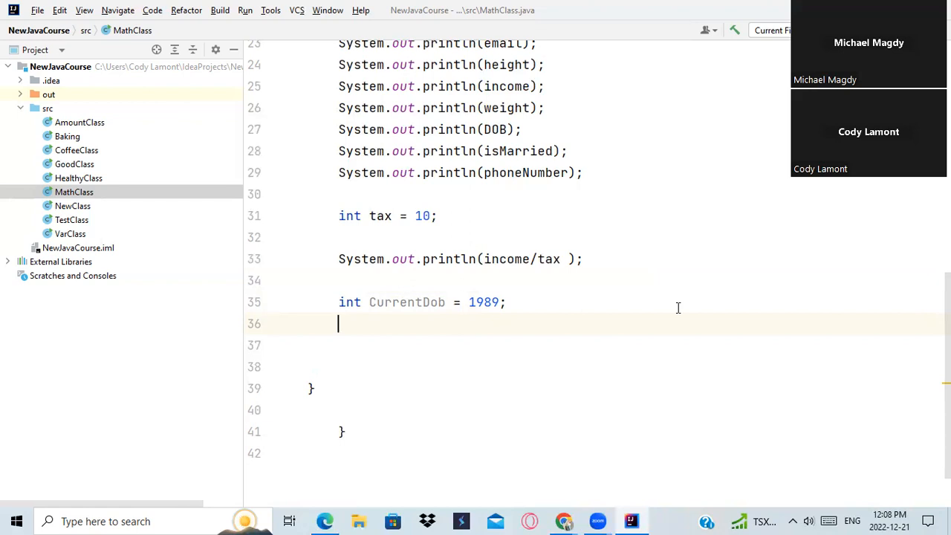
Start a new int declaration on the following line.
text(int)
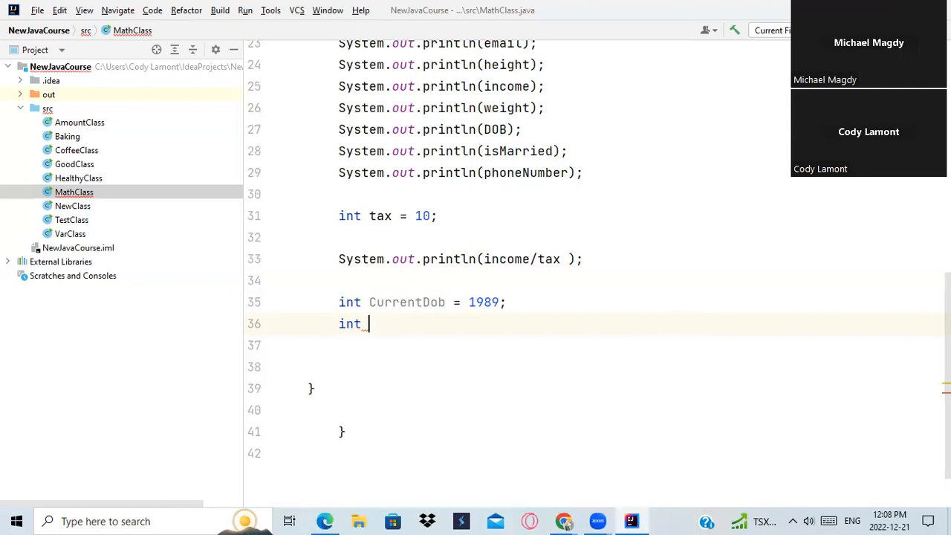
mouse_move(685, 249)
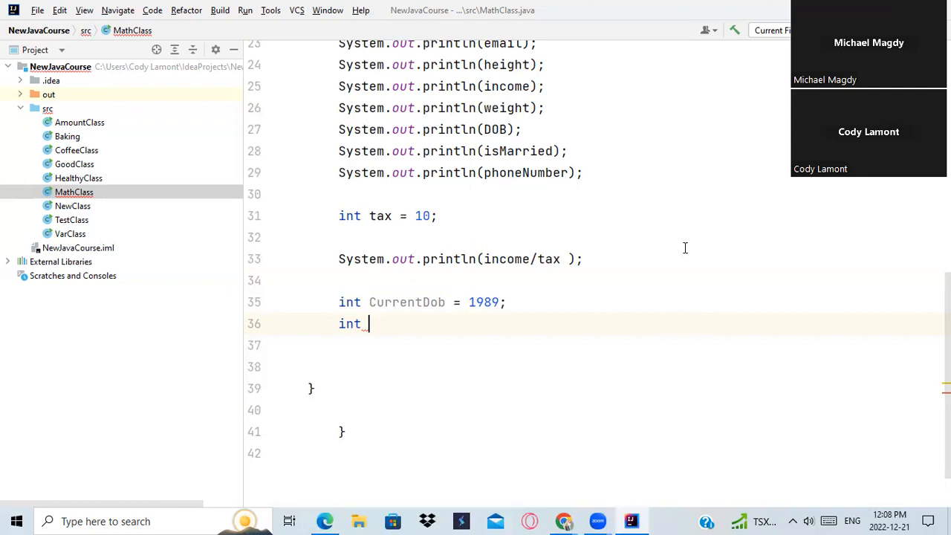
mouse_move(639, 163)
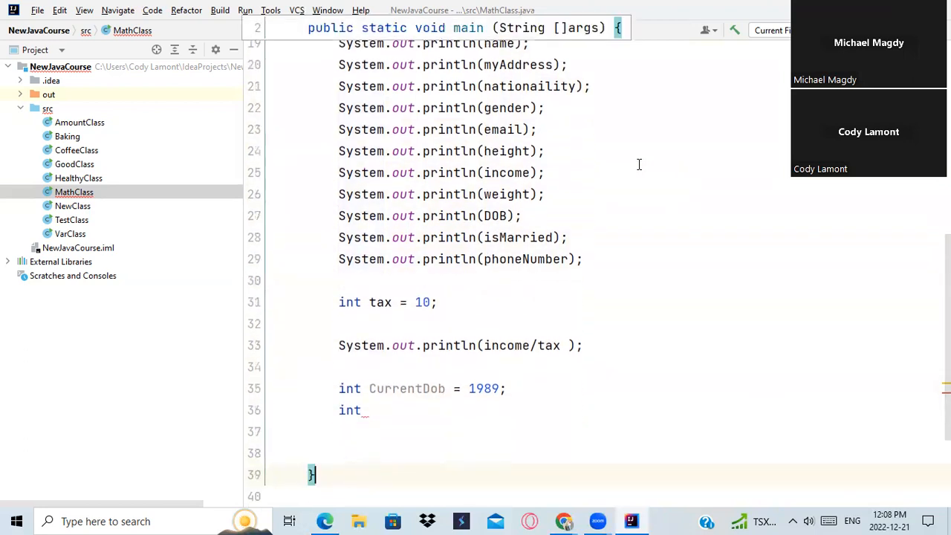
Complete line 36 as int newAge = 33;.
click(370, 410)
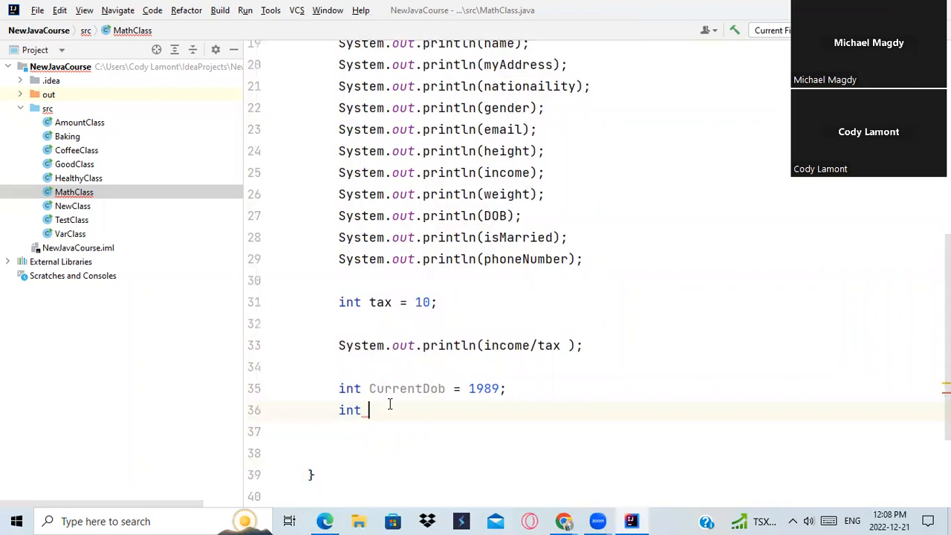
text(new)
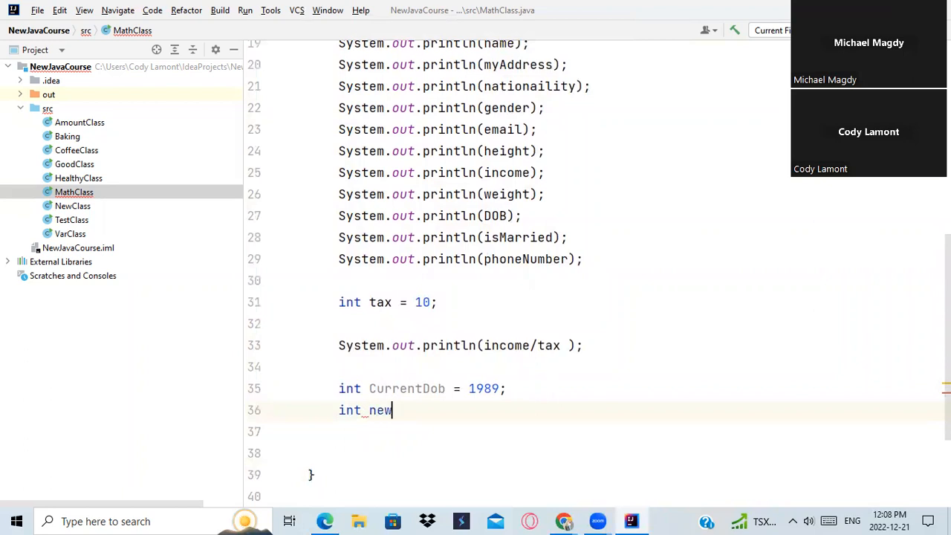
text(Age =)
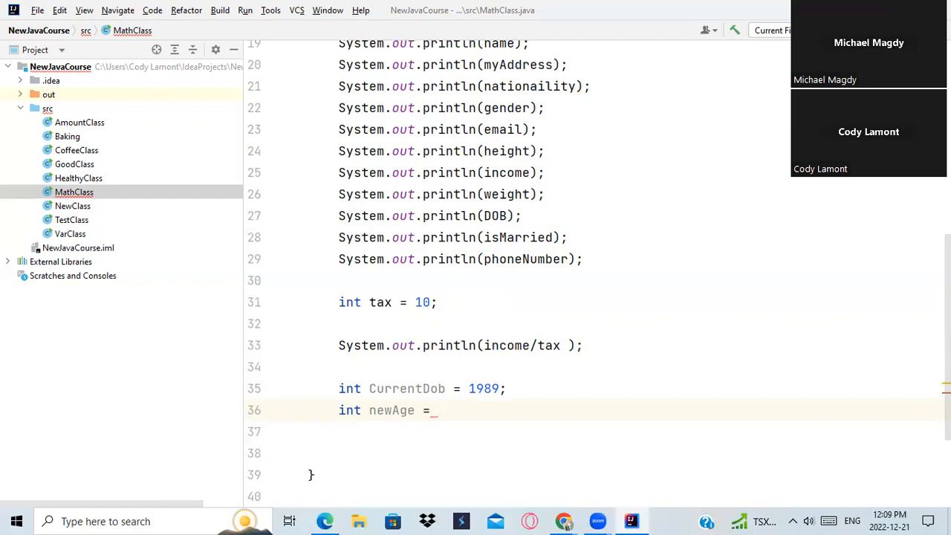
text(33;)
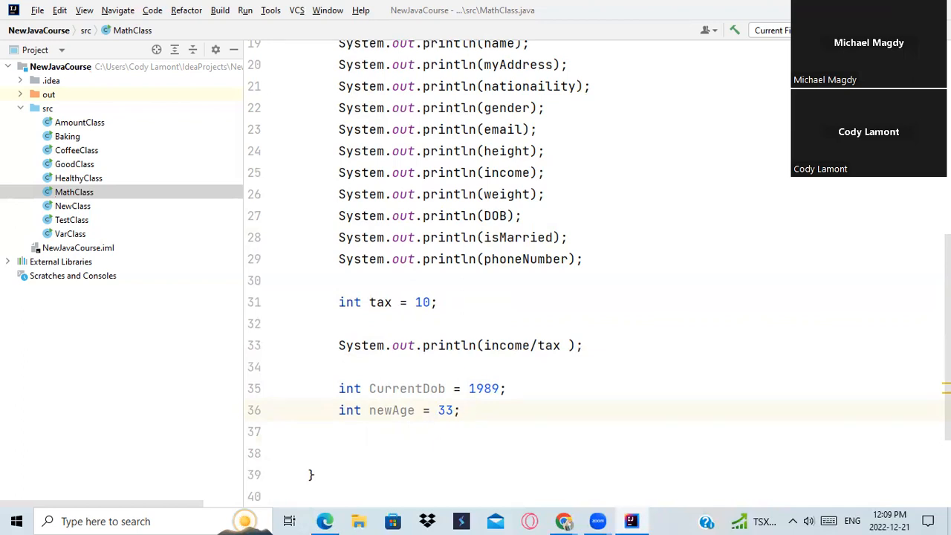
Remove the value 33 so the newAge declaration ends at the equals sign.
key(BackSpace)
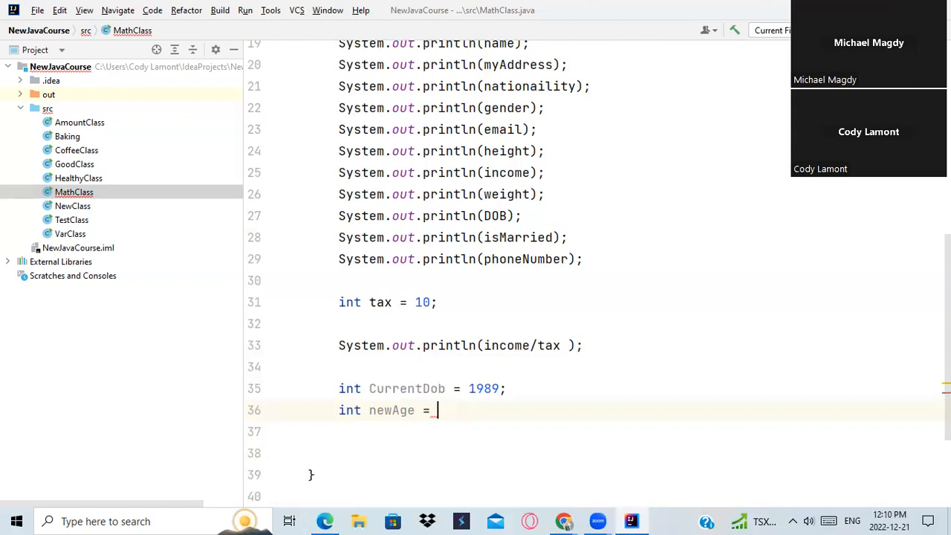
key(BackSpace)
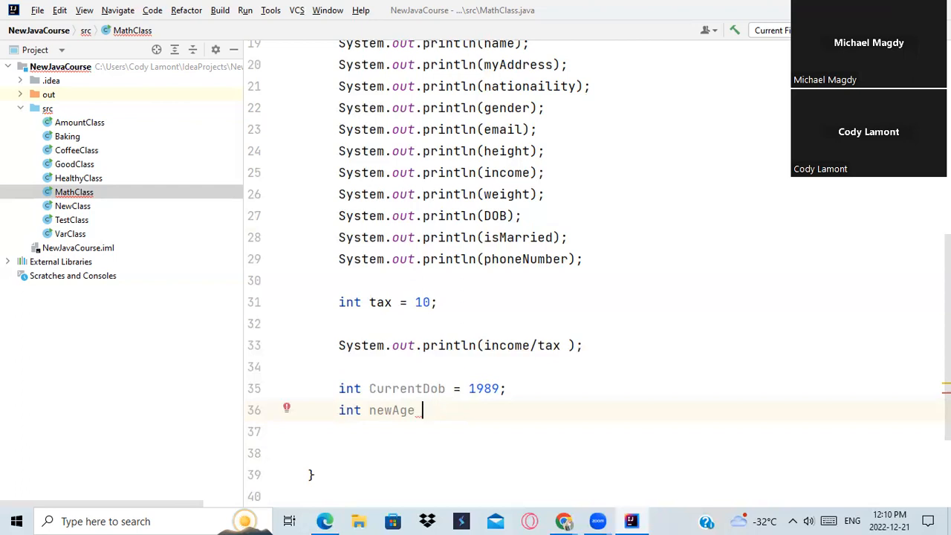
text(_do)
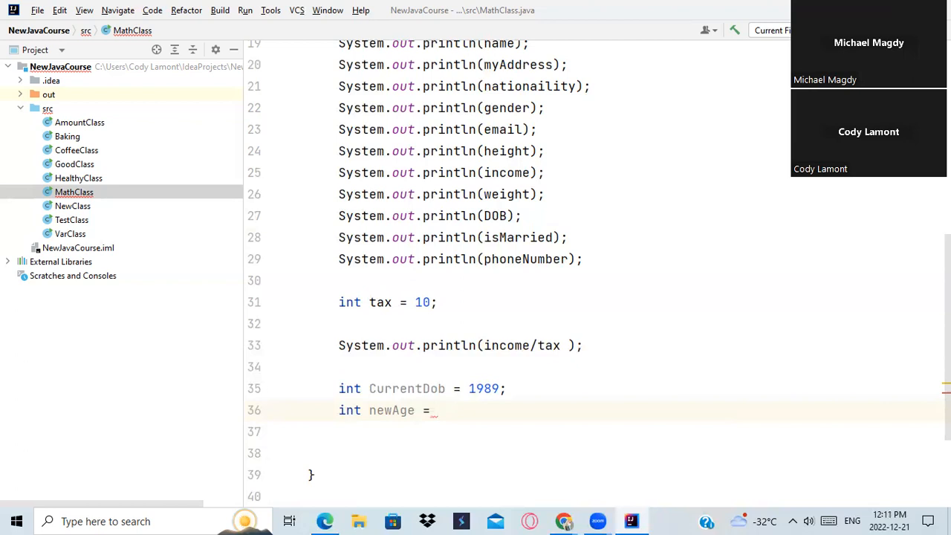
text(d)
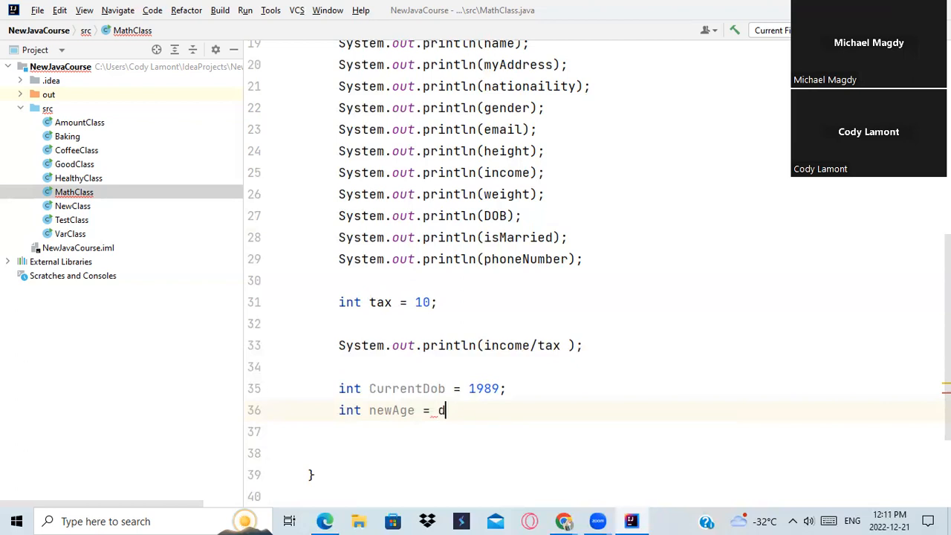
text(ob)
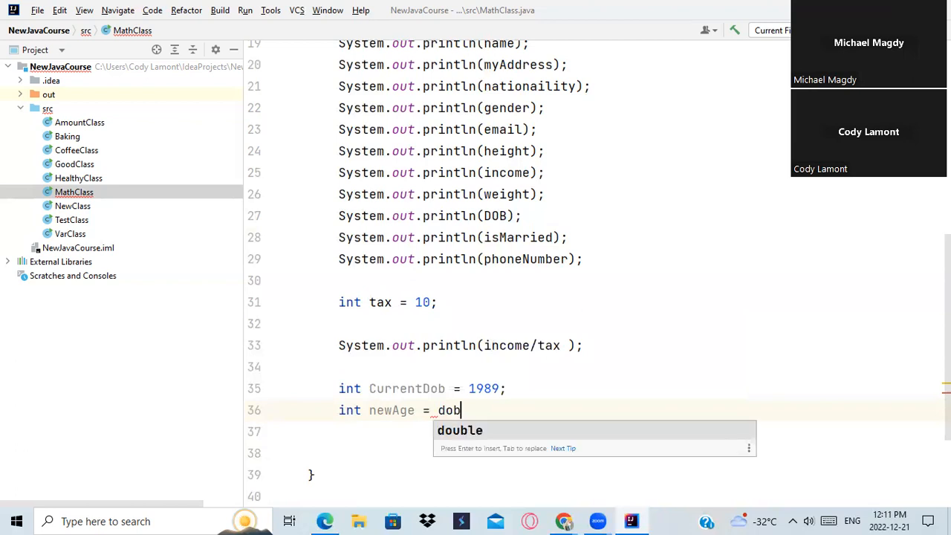
key(BackSpace)
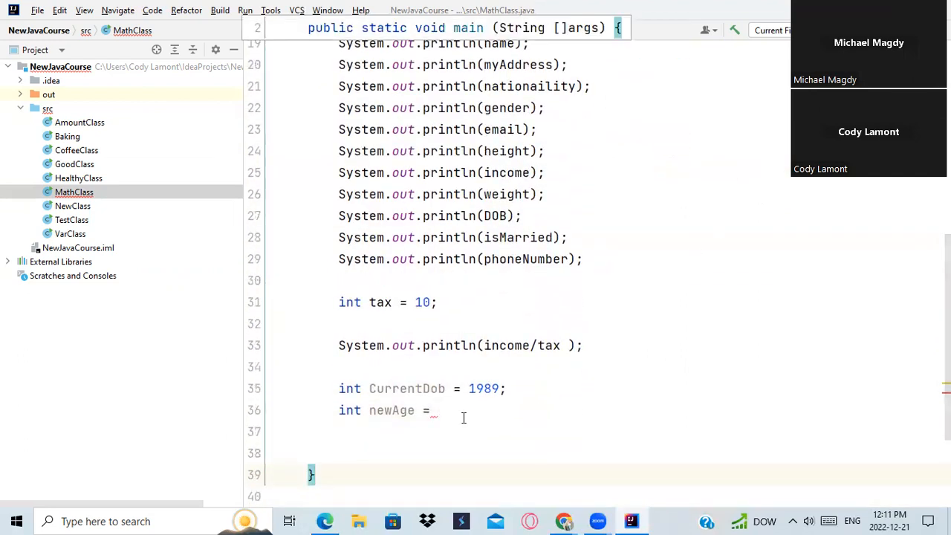
text(DOB)
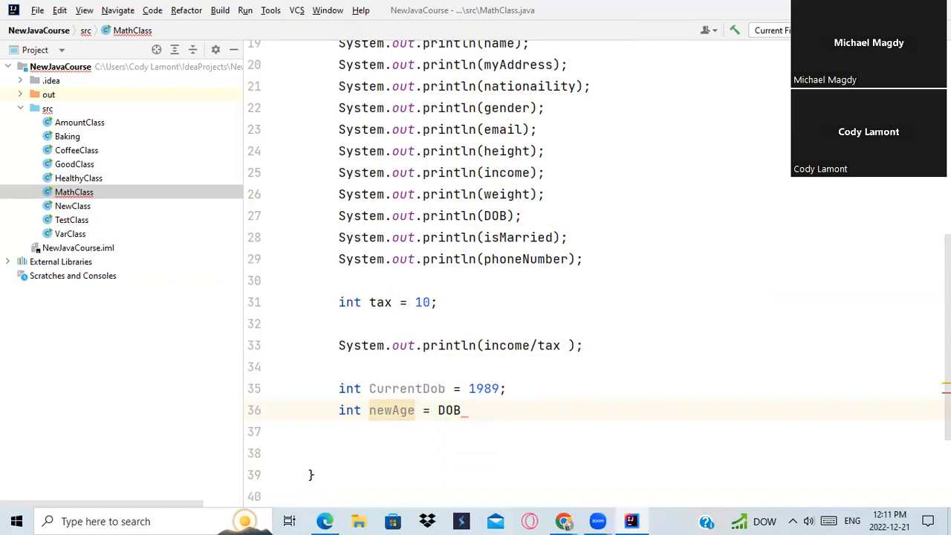
text(=)
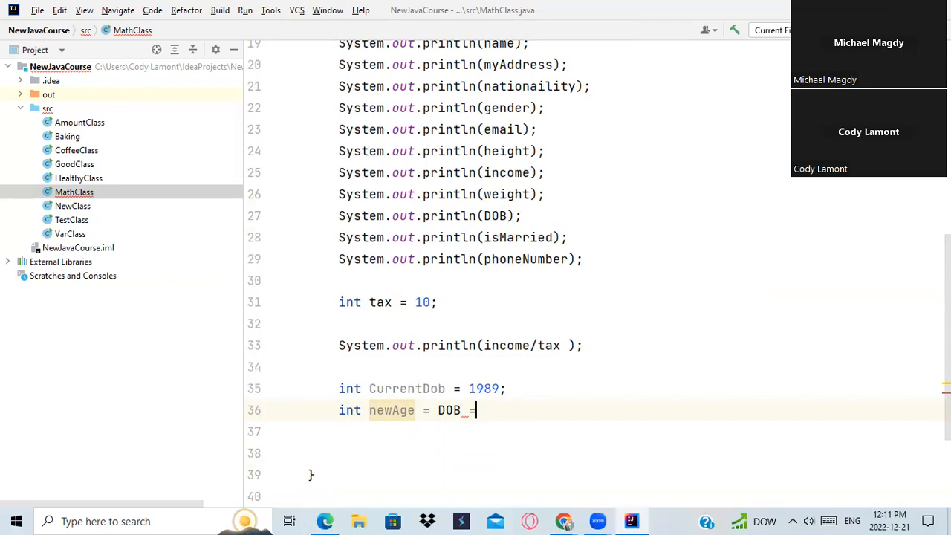
key(Backspace)
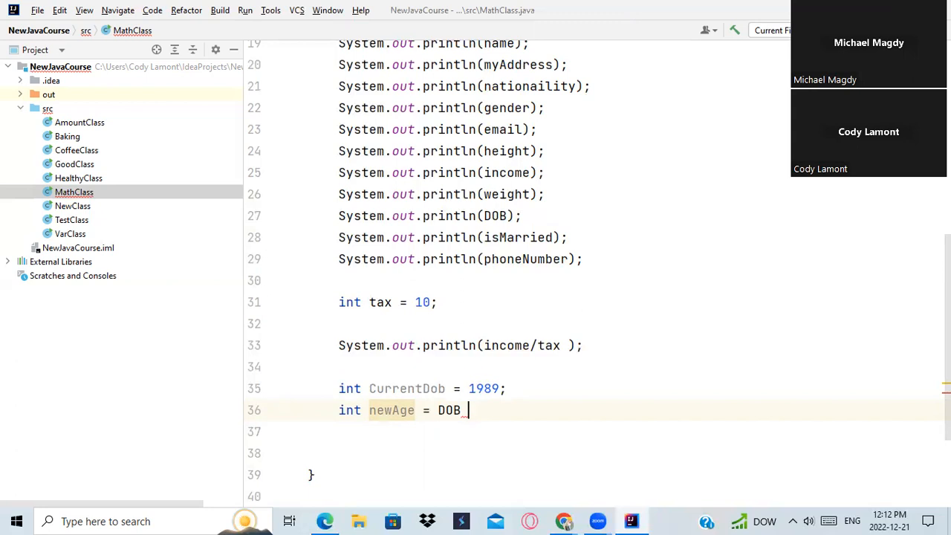
key(BackSpace)
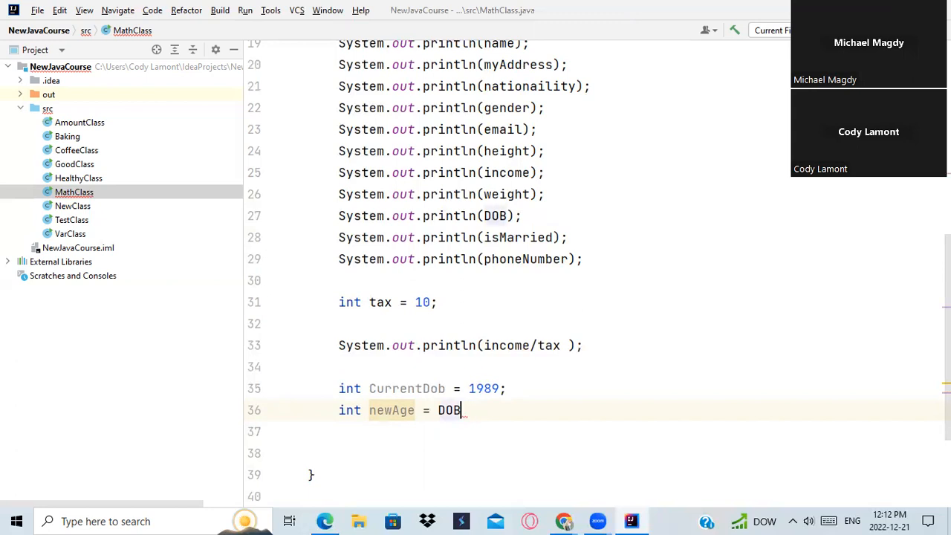
key(Backspace)
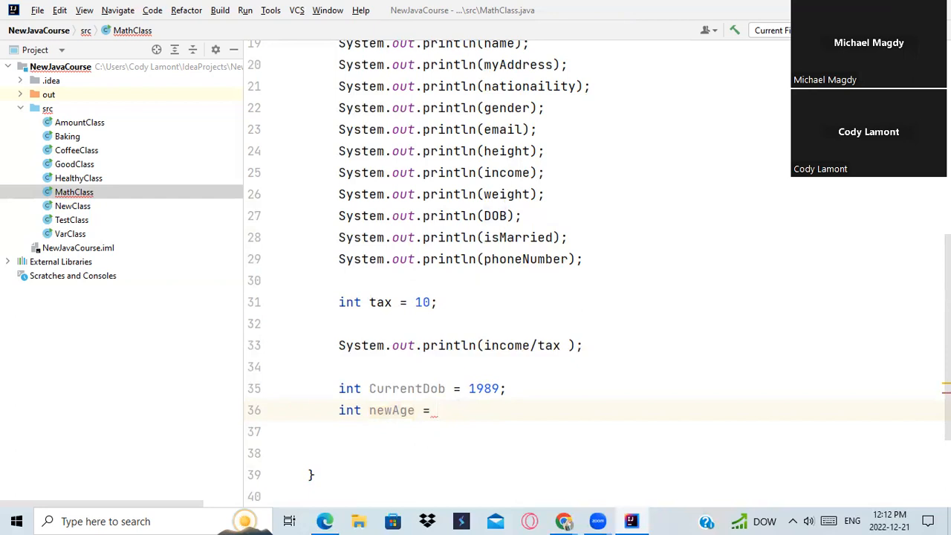
text(DO)
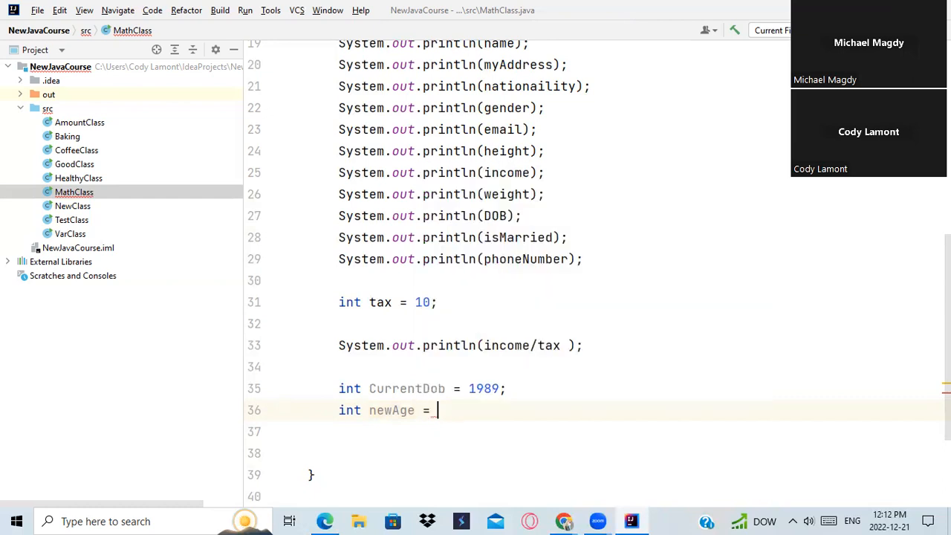
text(1)
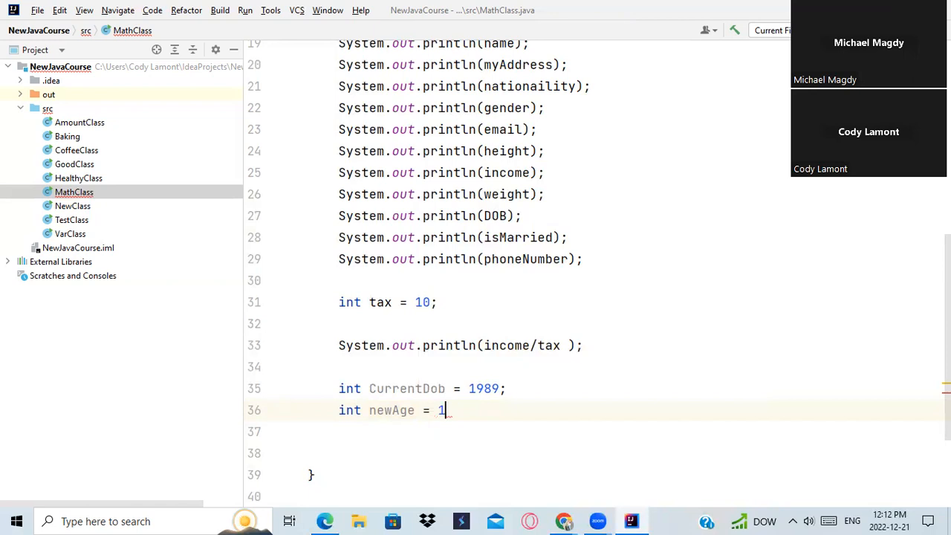
text(98)
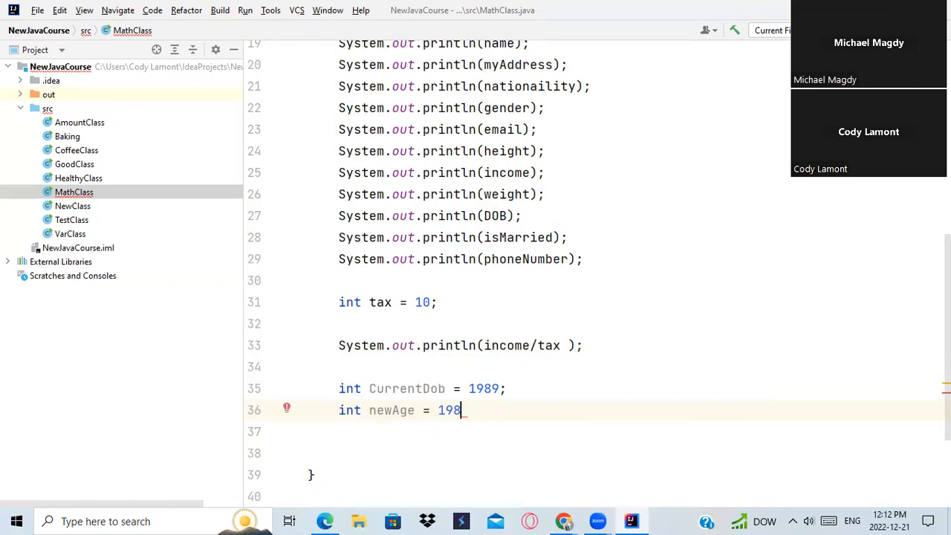
key(BackSpace)
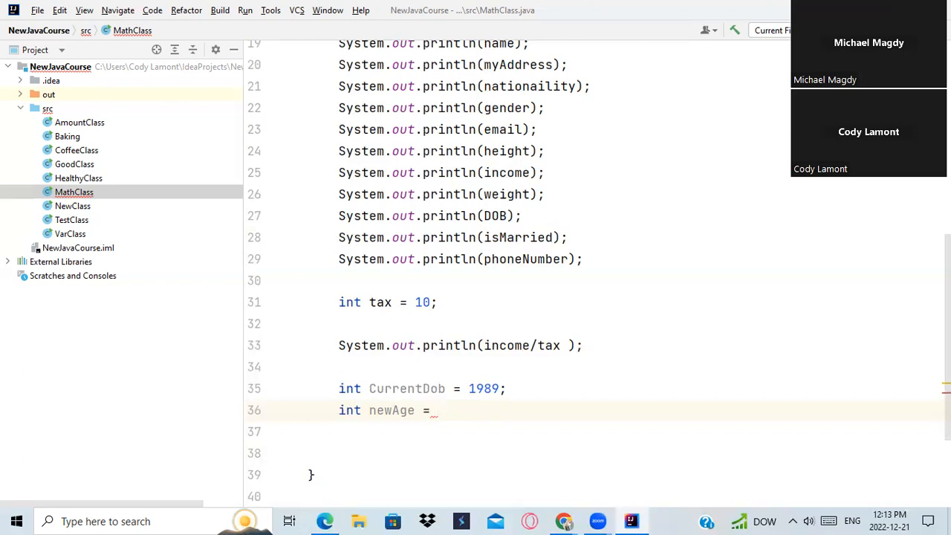
Write 2022 - 1989 = 33 for newAge, then delete the expression again.
text(2022)
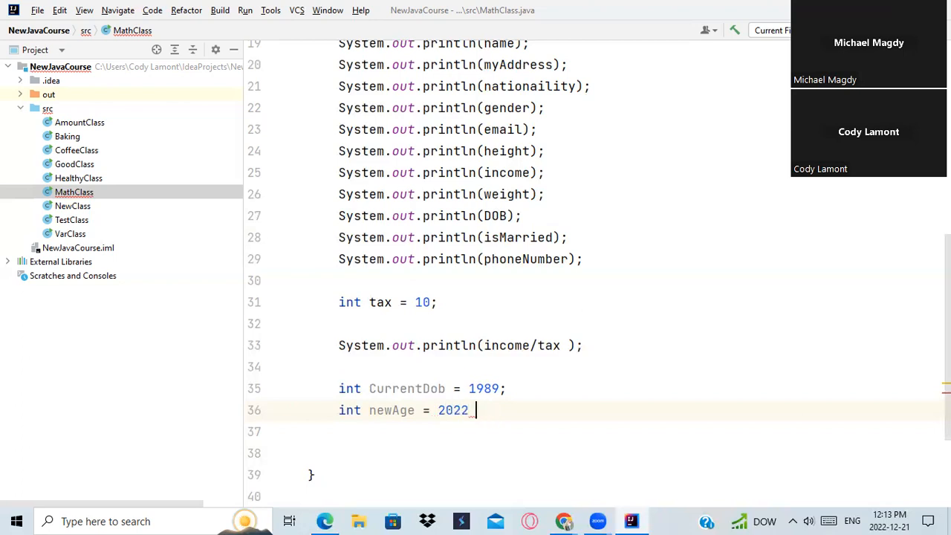
text(-)
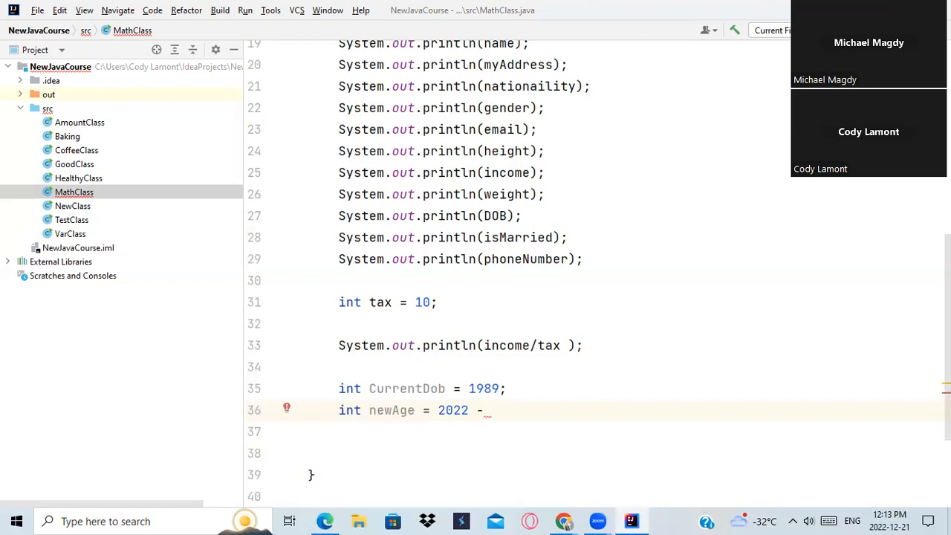
text(1989)
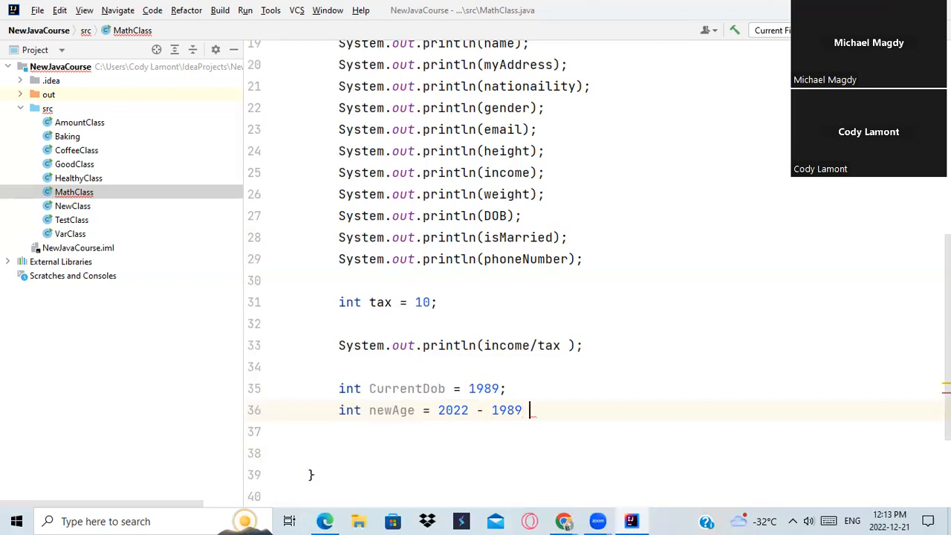
text(= 33)
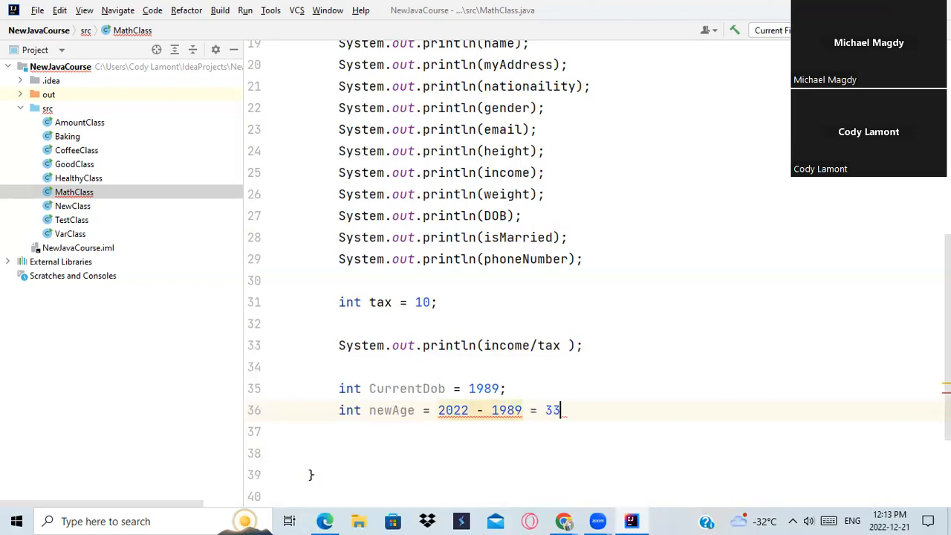
key(BackSpace)
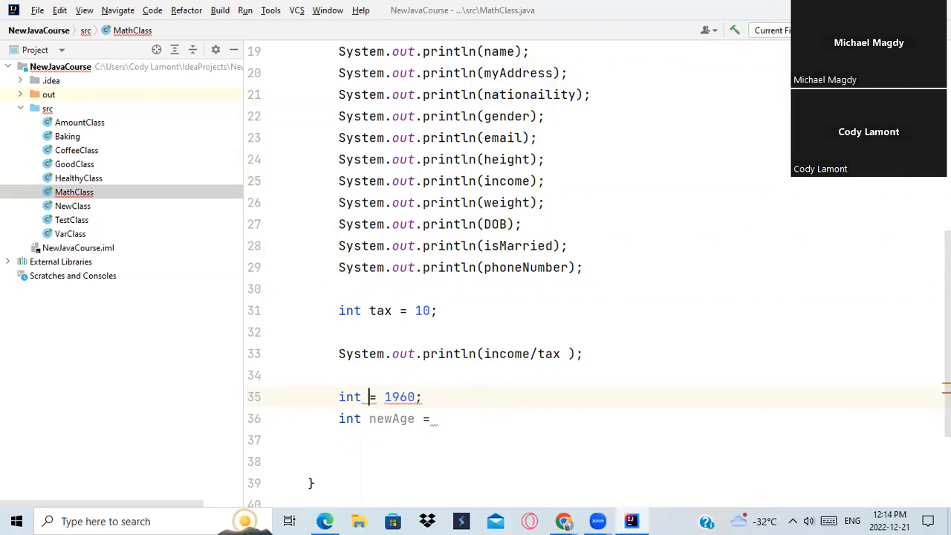
Name the line-35 variable currentYear and view the DOB = 1960 declaration.
text(currentYear)
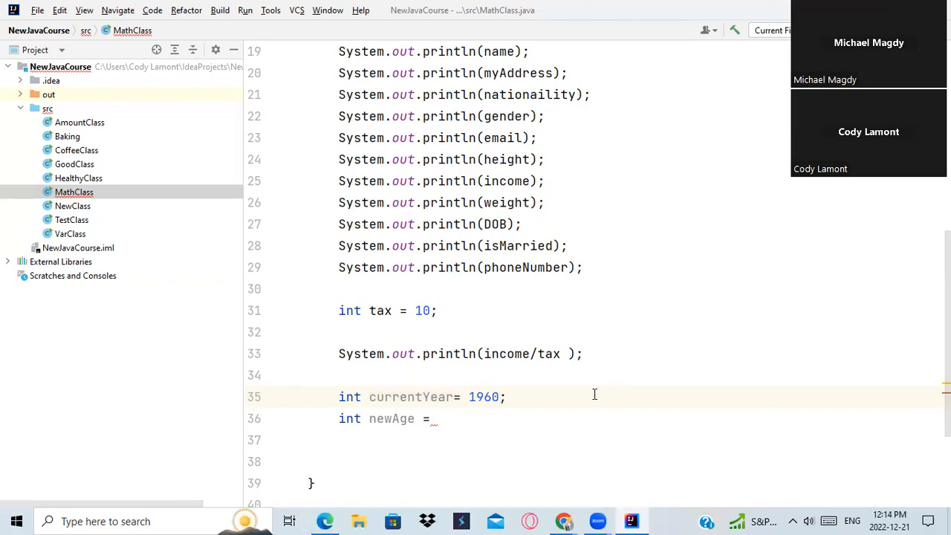
mouse_move(513, 397)
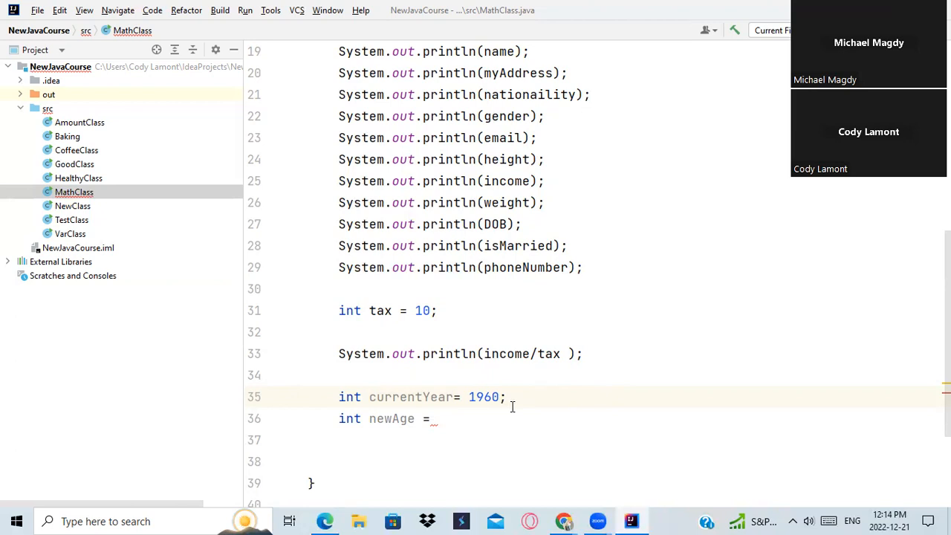
click(439, 419)
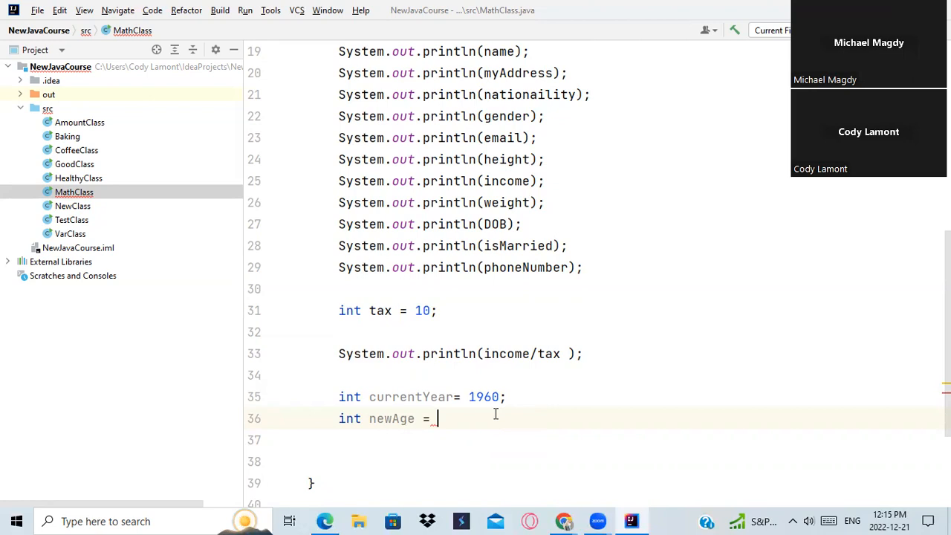
mouse_move(727, 142)
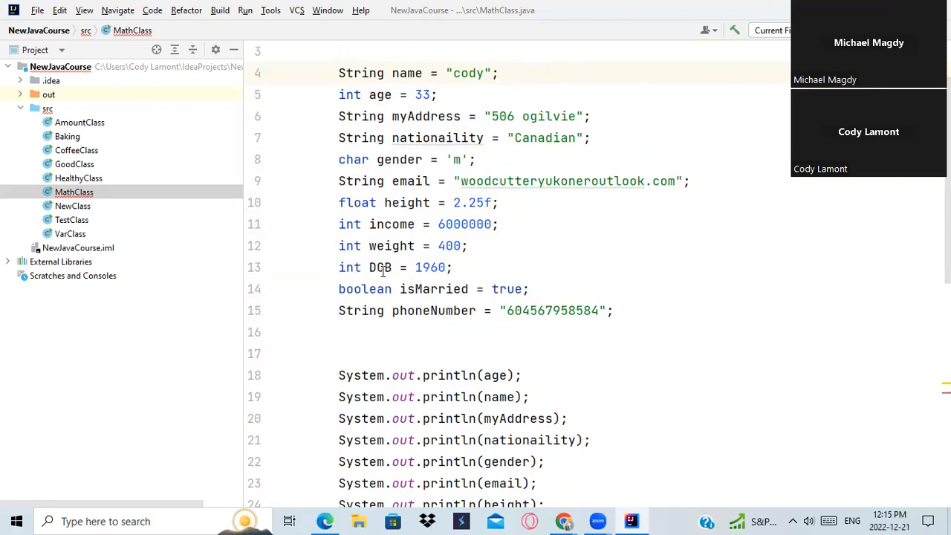
Change currentYear's value from 1960 to 2022.
double_click(381, 268)
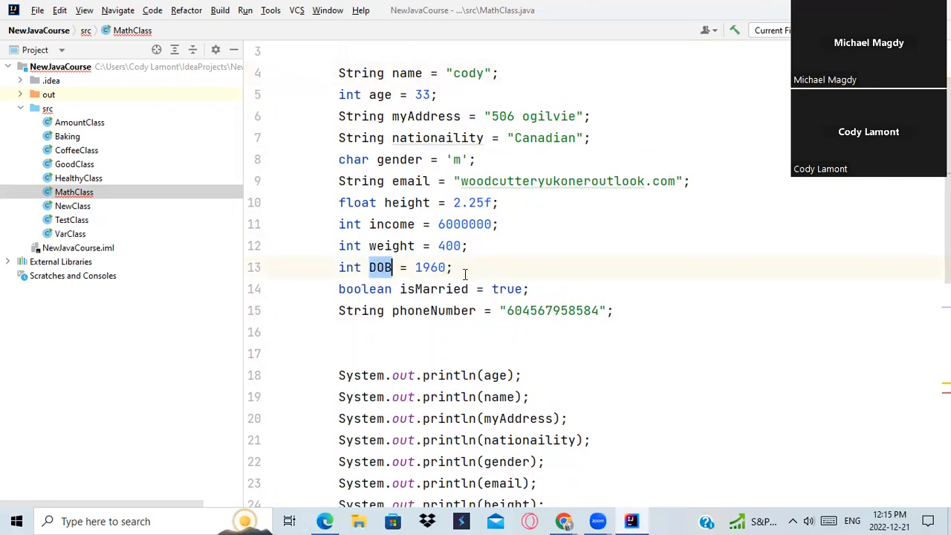
mouse_move(482, 255)
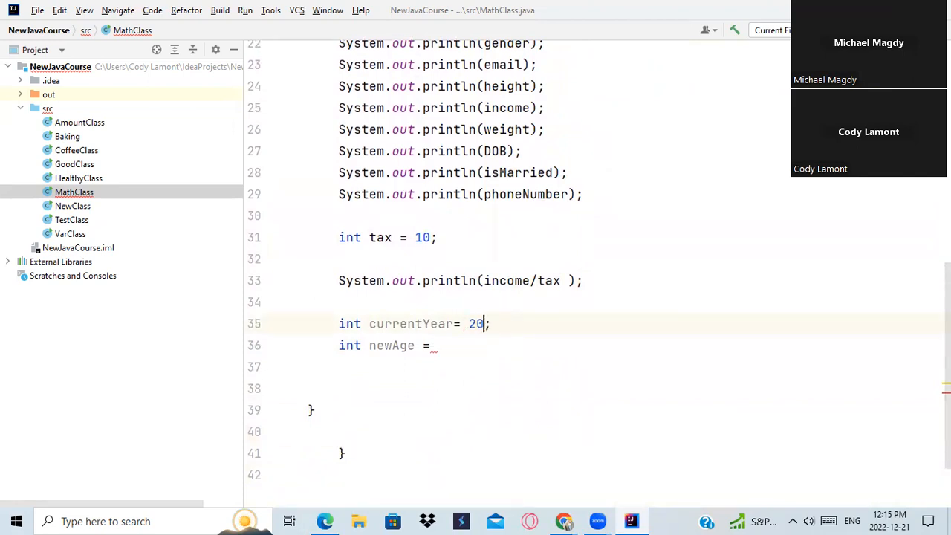
text(22)
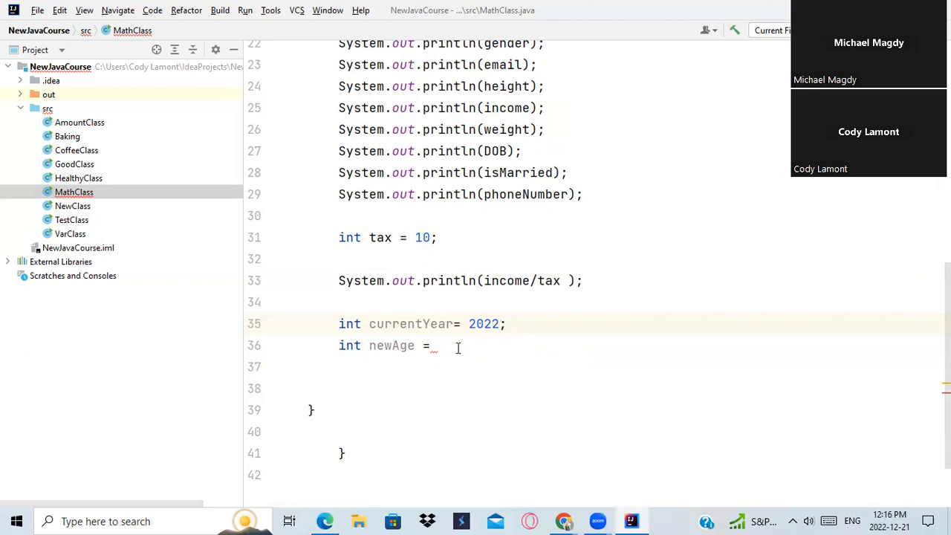
mouse_move(456, 345)
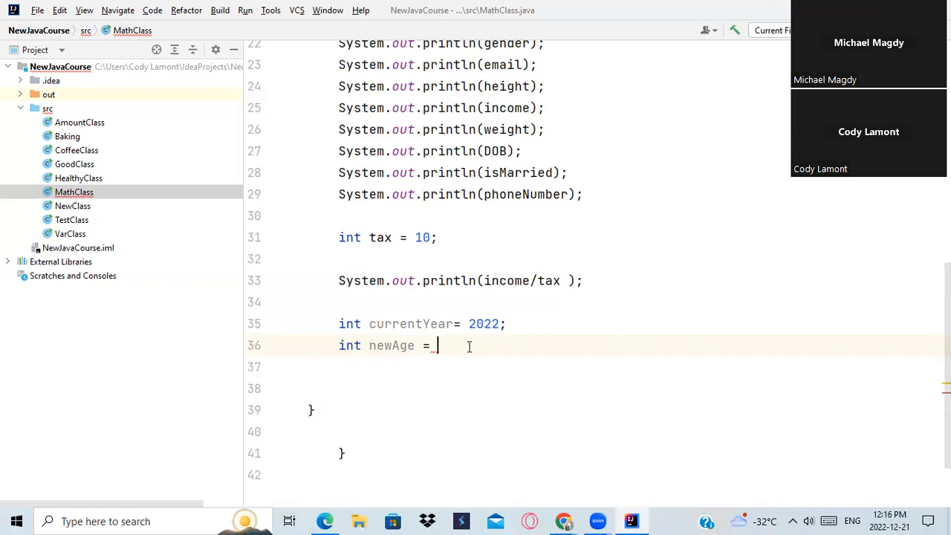
Assign newAge = 1960 and add an empty System.out.println() on line 38.
text(19)
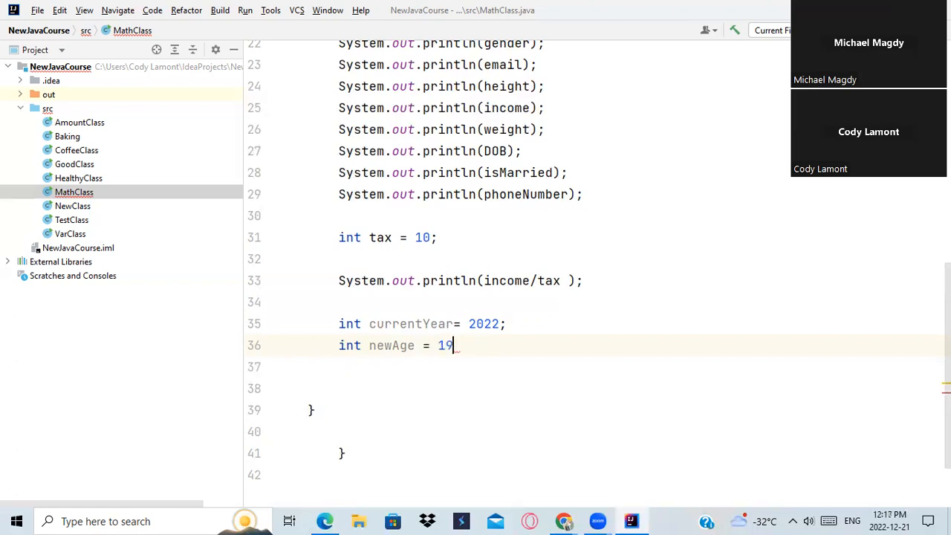
text(60;)
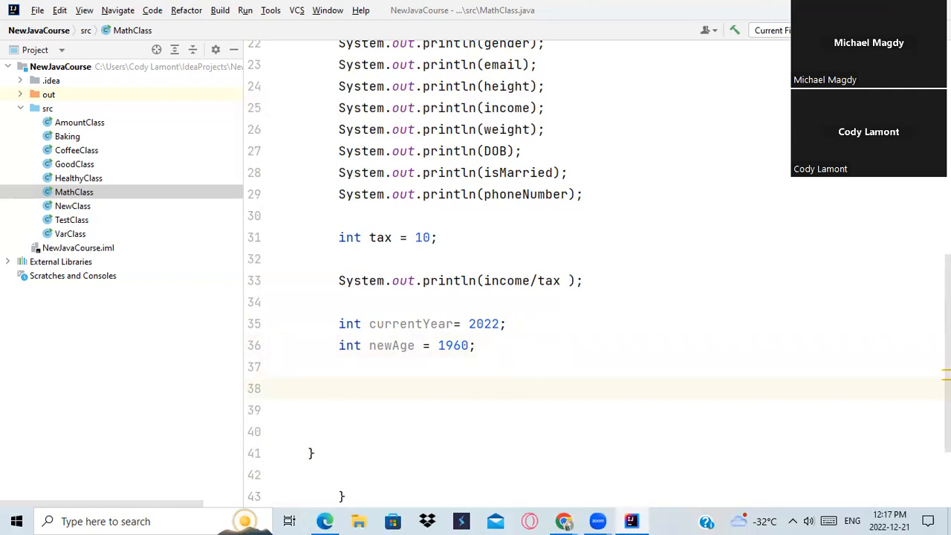
text(s)
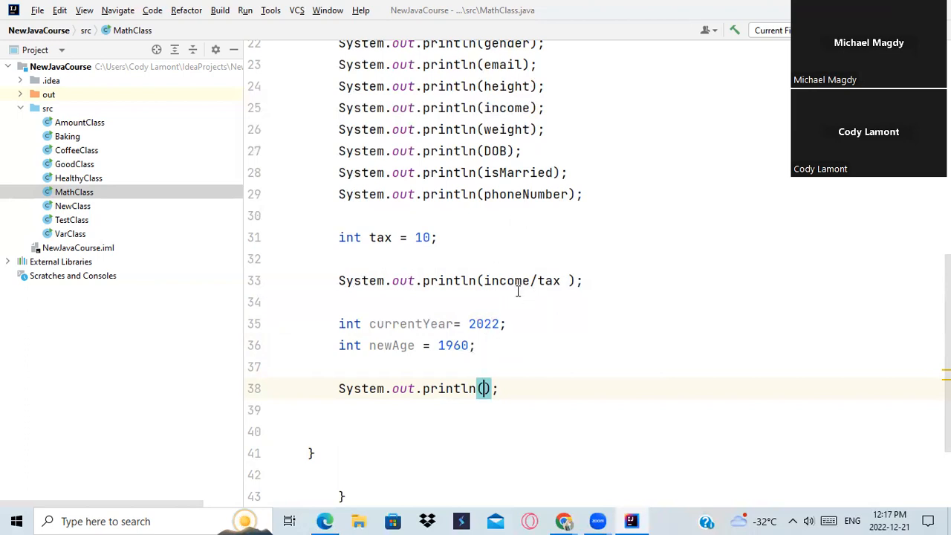
mouse_move(472, 375)
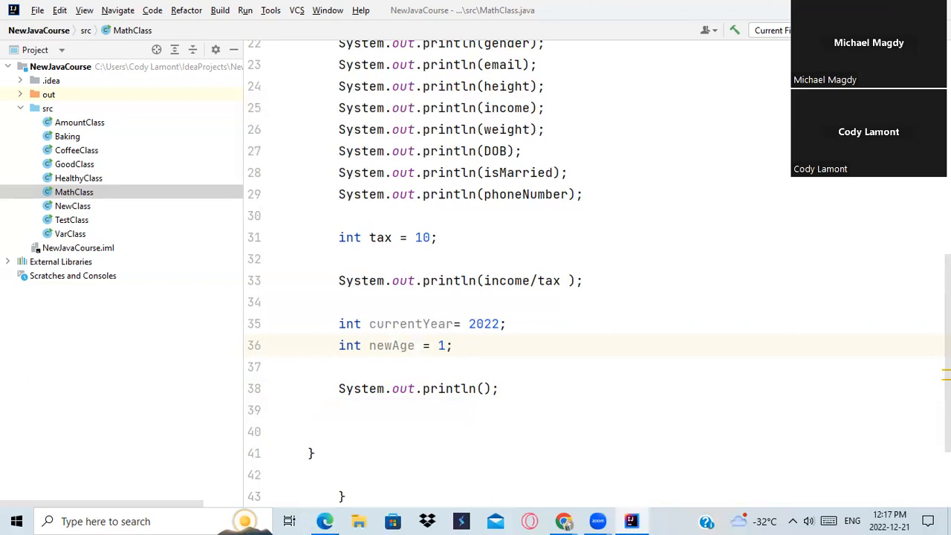
text(1960)
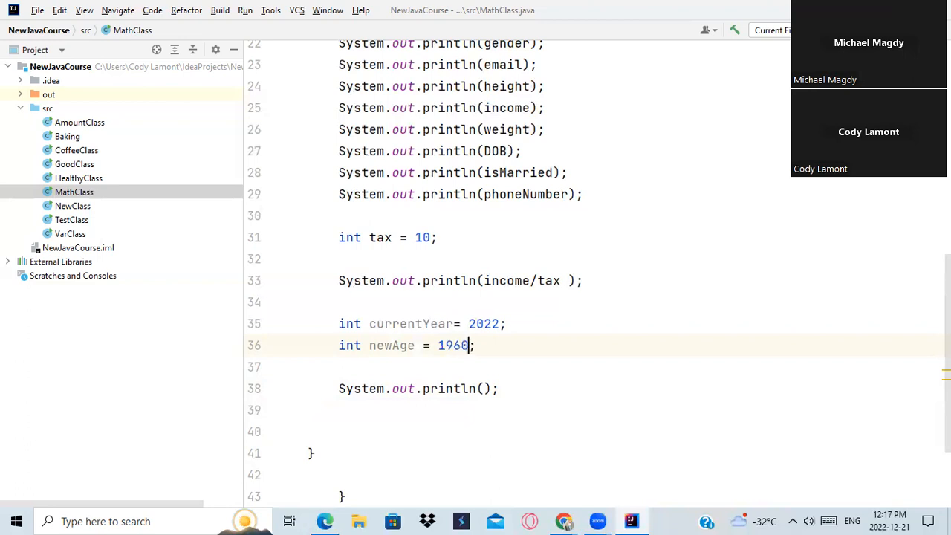
mouse_move(535, 353)
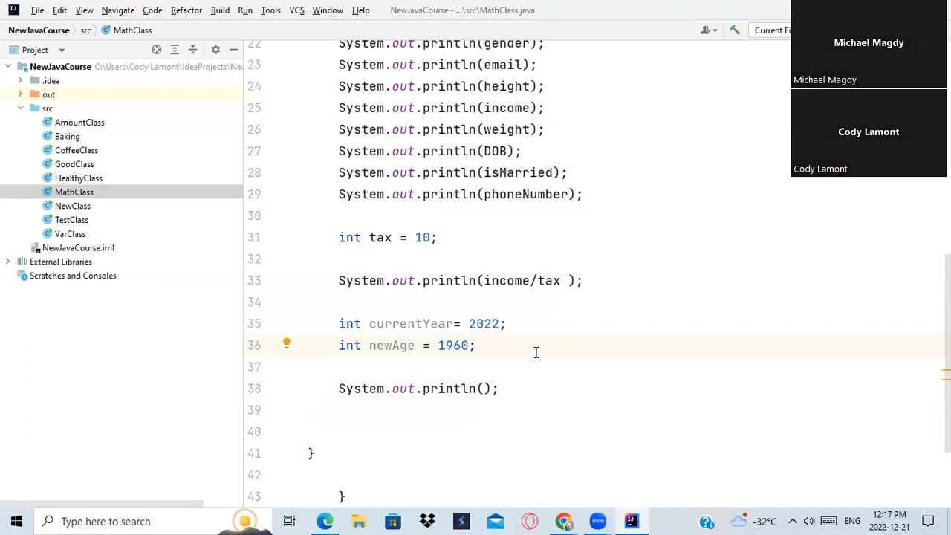
mouse_move(530, 349)
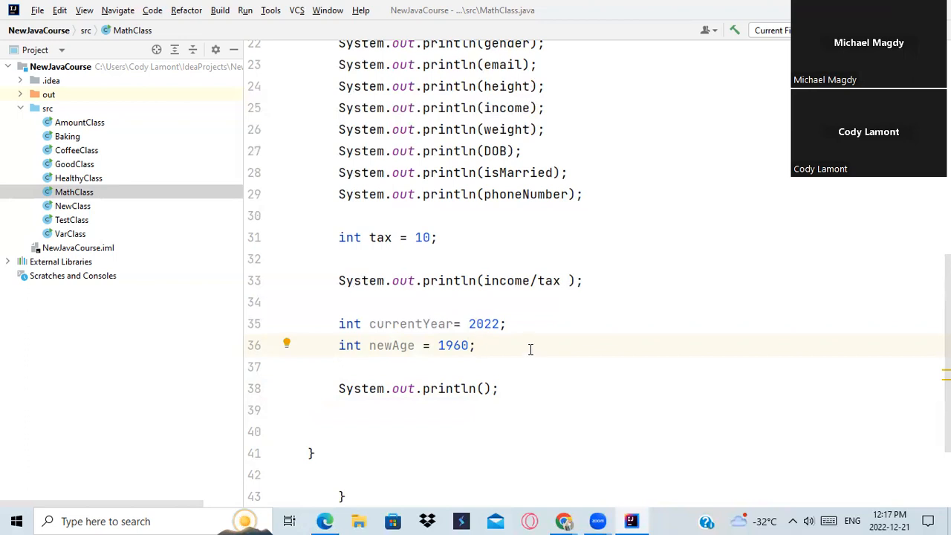
mouse_move(541, 361)
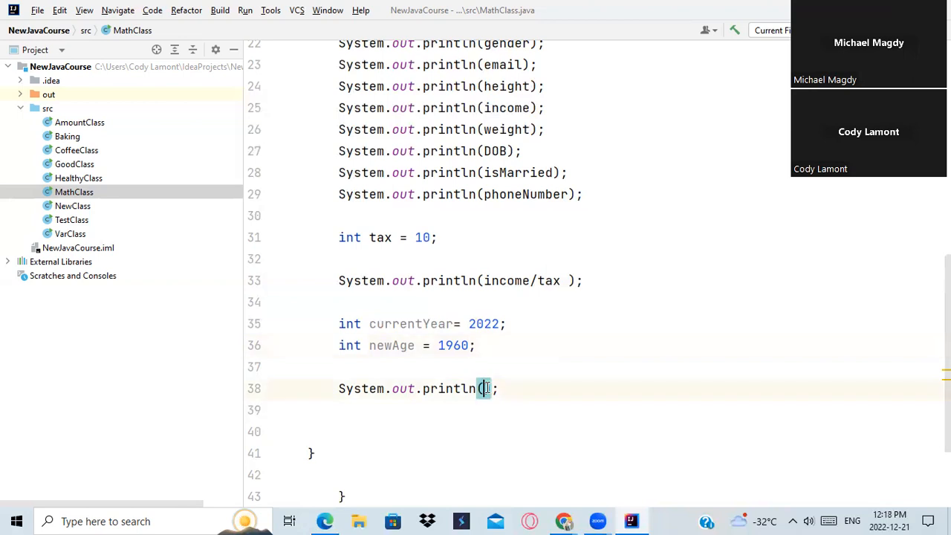
click(485, 389)
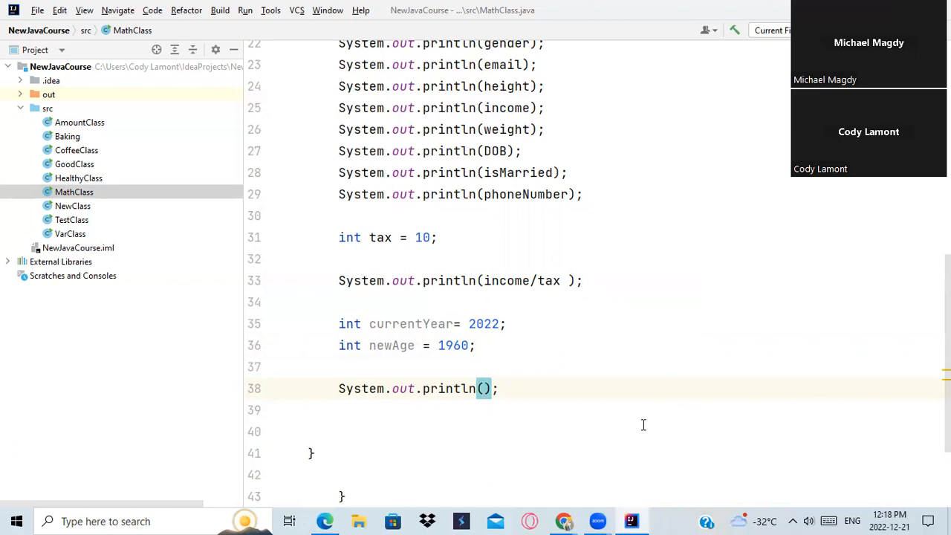
Put currentYear - newAge in the println, then rename the 1960 variable newDob and clear the second operand.
text(currentYear -)
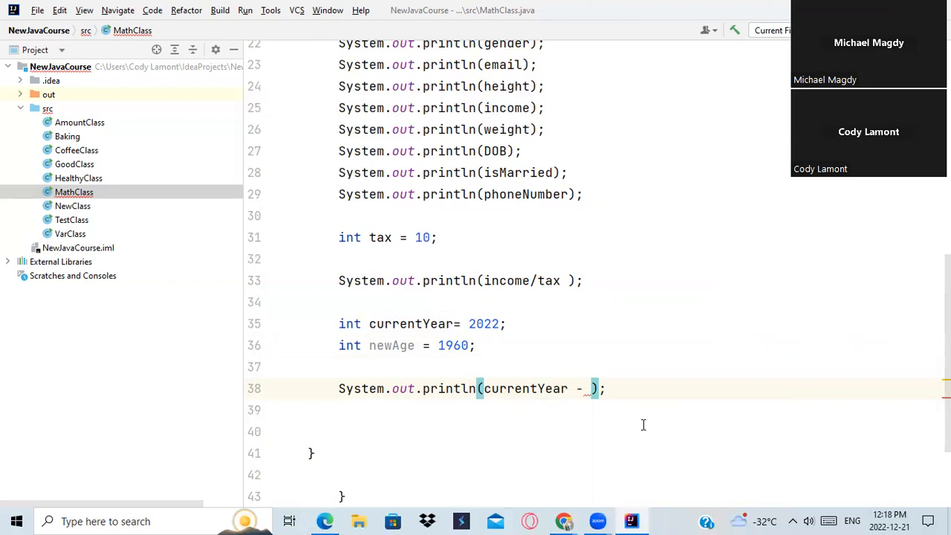
text(newAge)
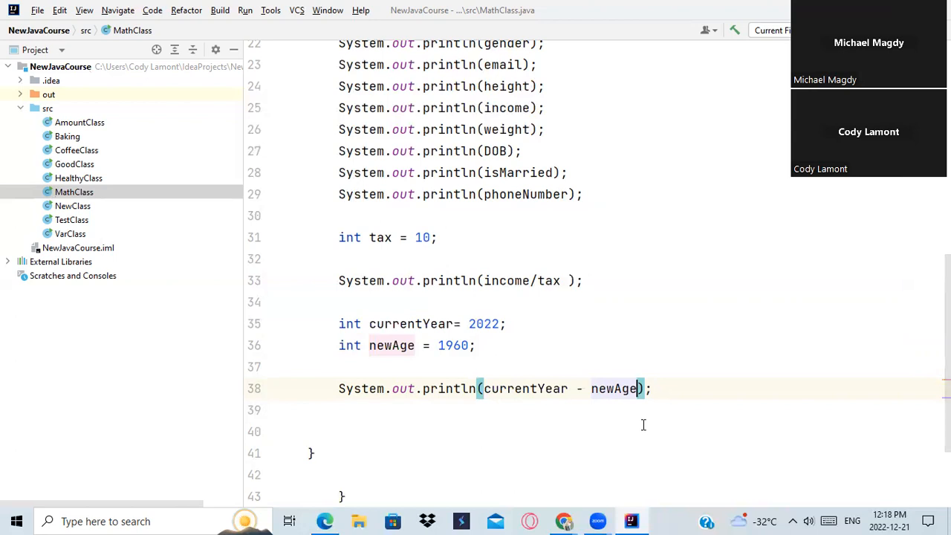
mouse_move(628, 507)
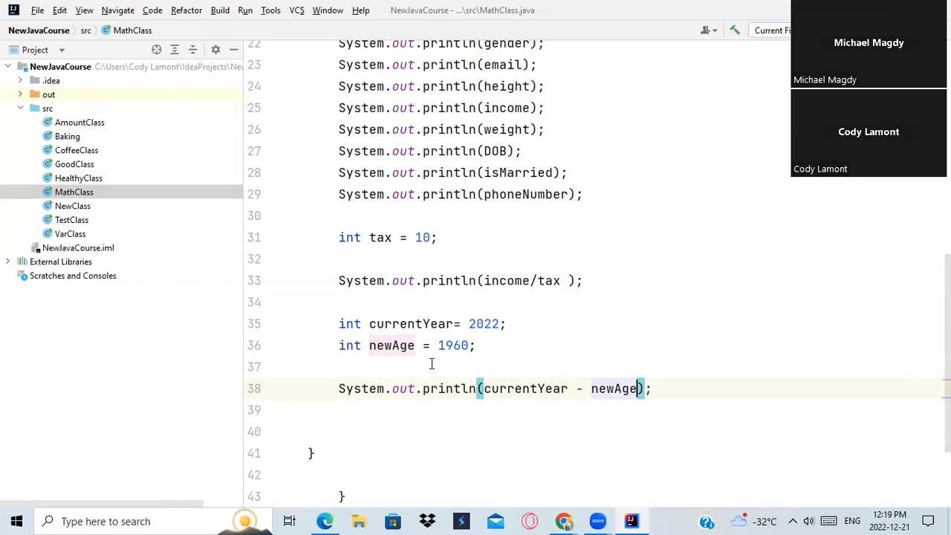
click(414, 345)
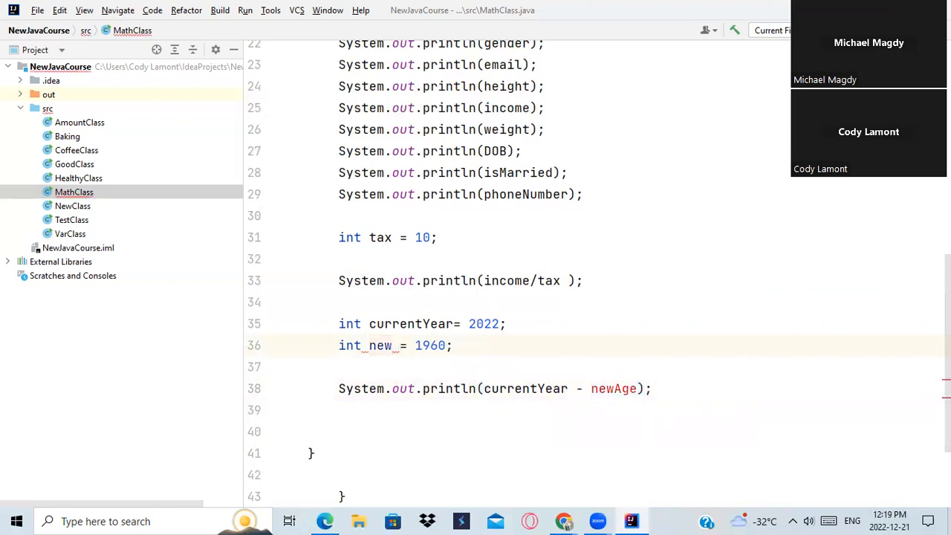
text(newDob)
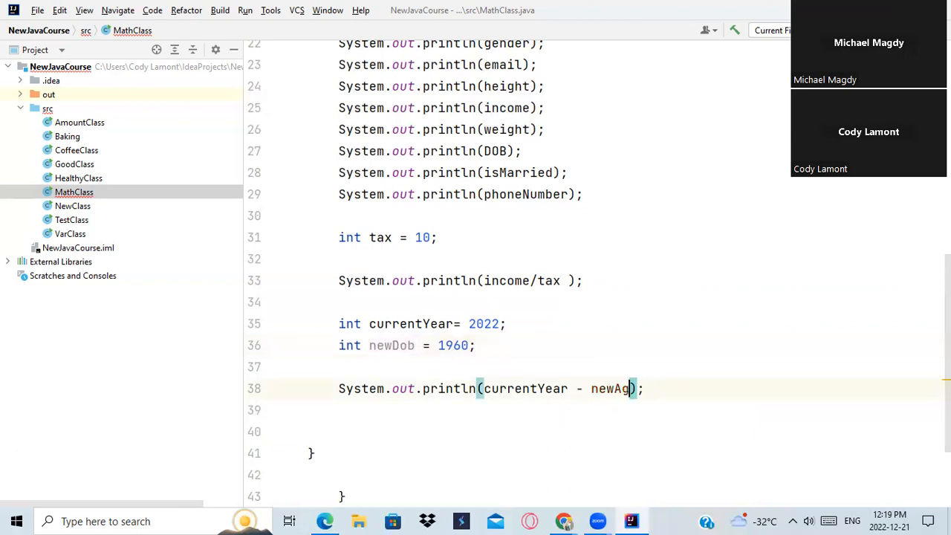
key(BackSpace)
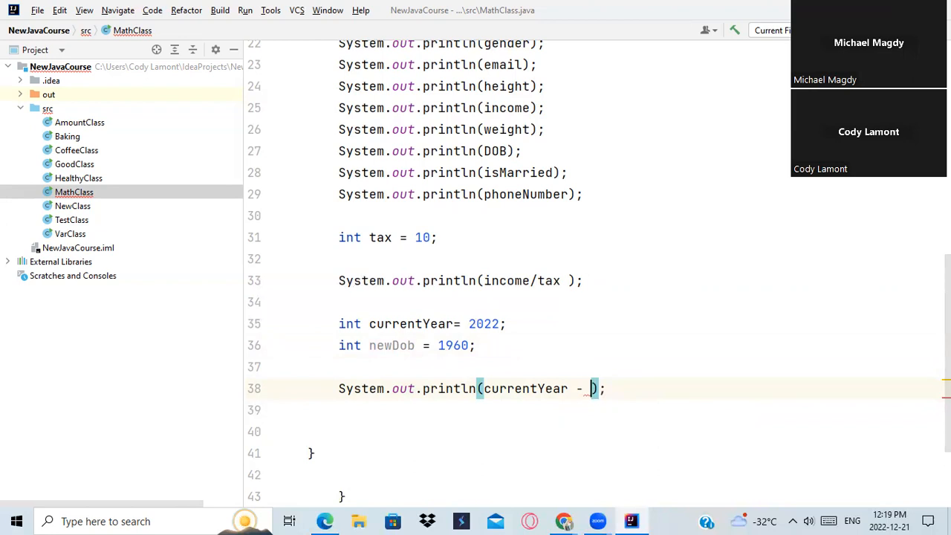
text(n)
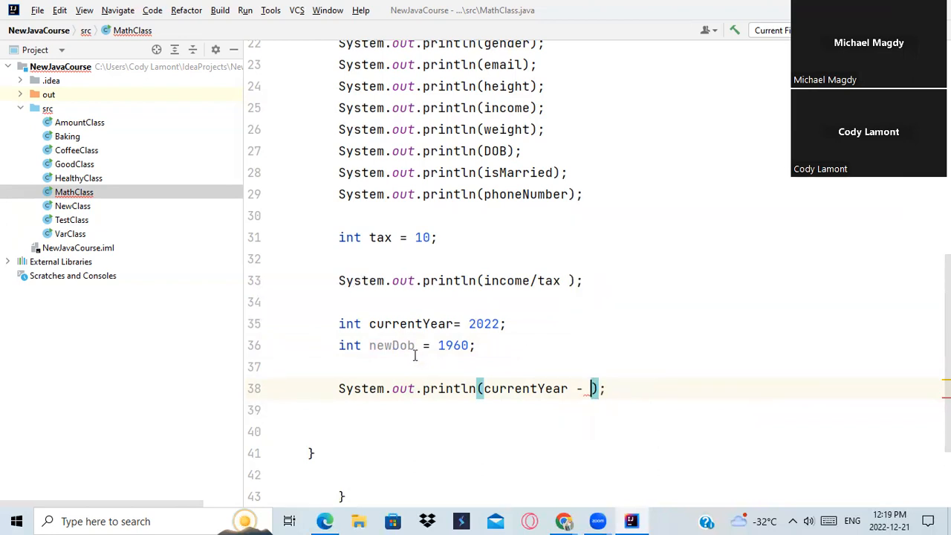
mouse_move(391, 345)
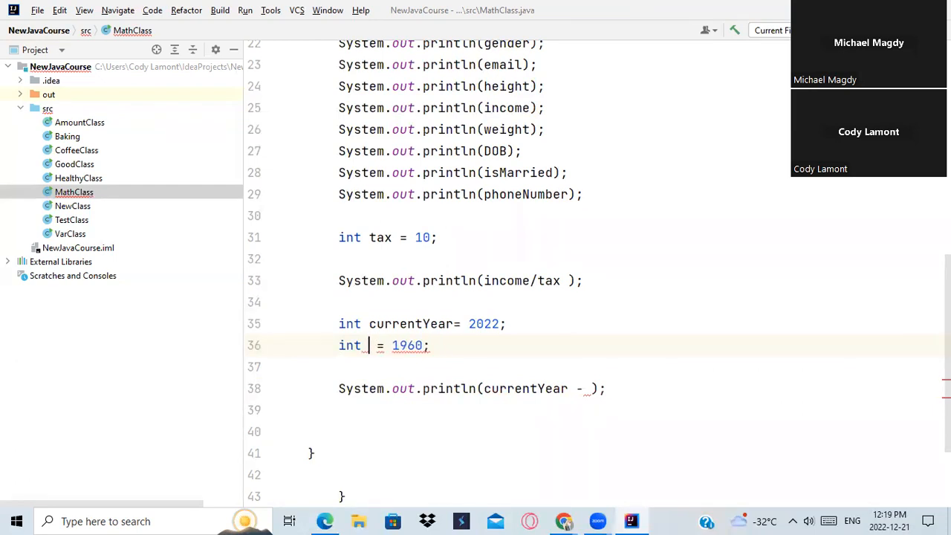
Retype the variable name as DOB/Dob and erase it again, leaving the name cleared.
text(DOB)
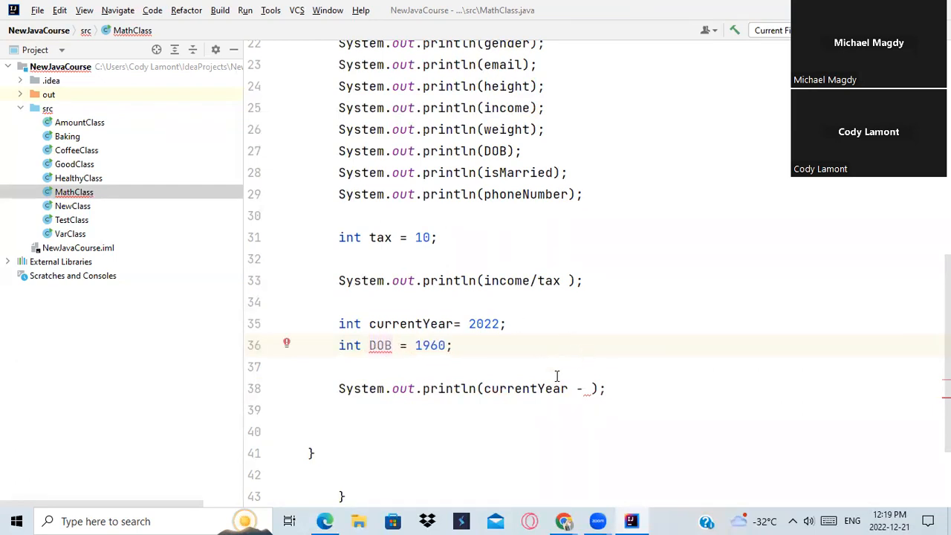
key(Backspace)
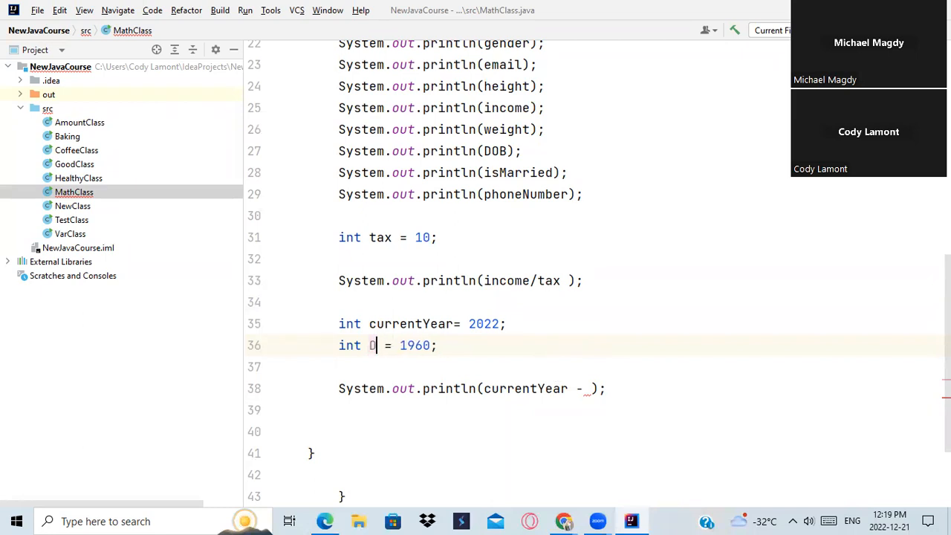
text(ob)
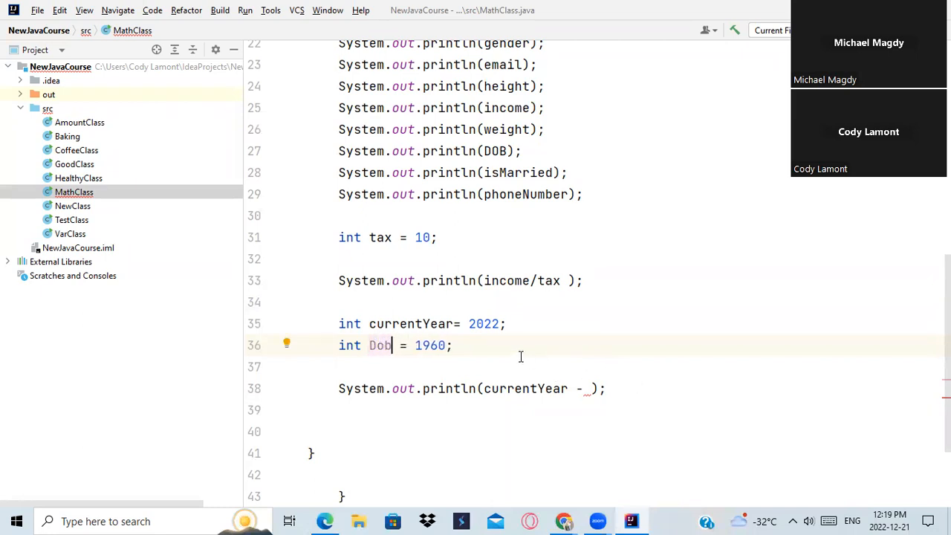
key(Backspace)
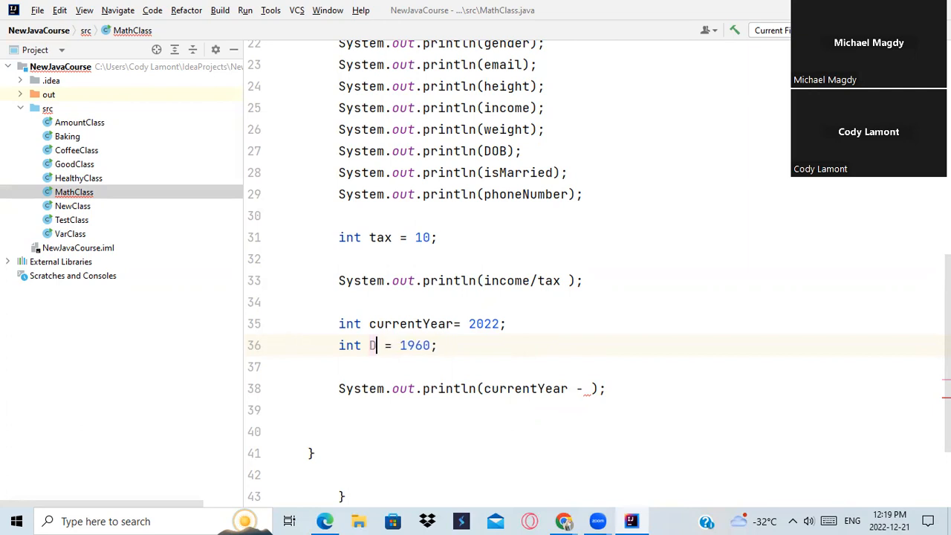
key(Backspace)
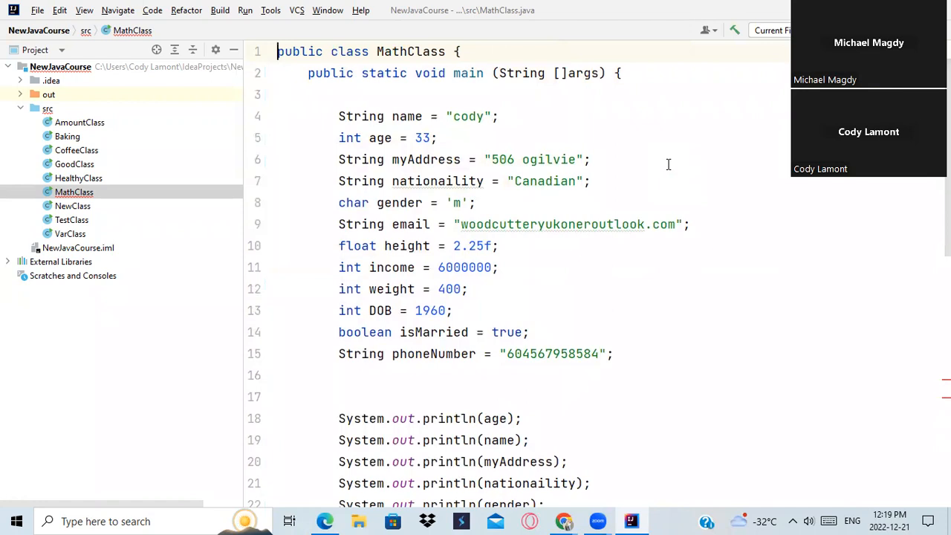
Name the second 1960 variable DOB, duplicating the DOB declared near the top.
scroll(down, 3)
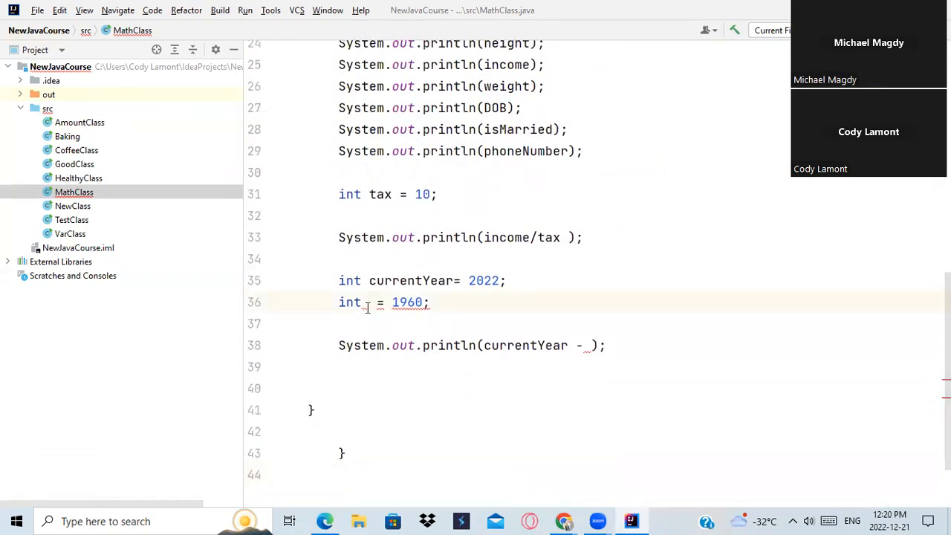
text(Do)
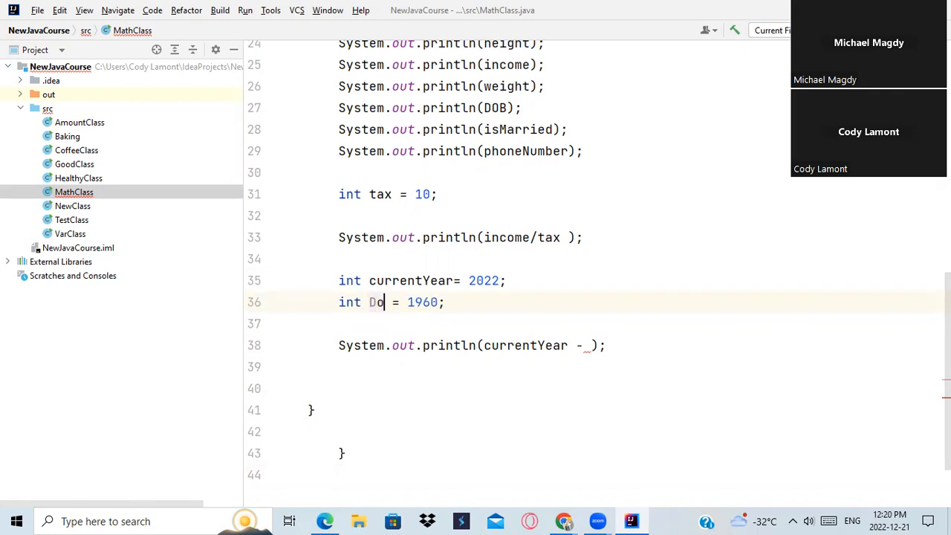
text(B)
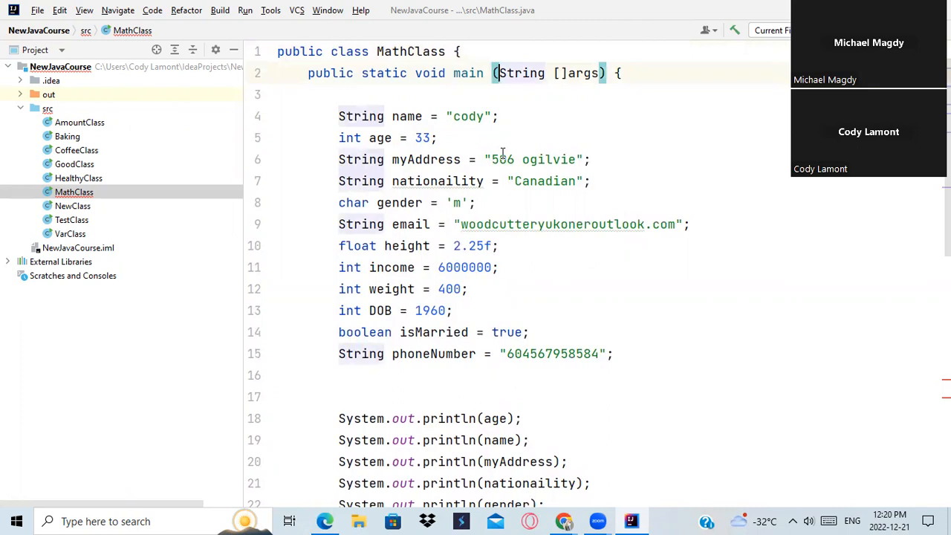
scroll(down, 3)
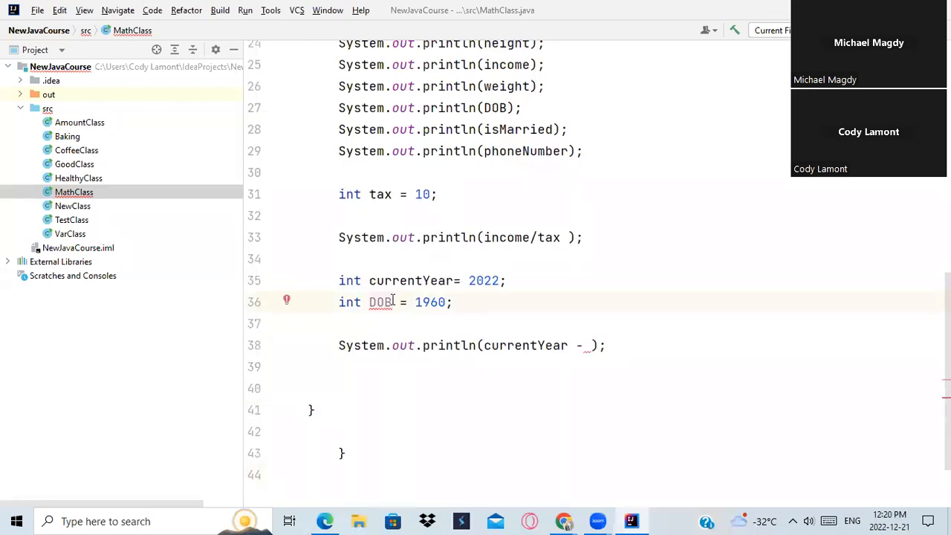
mouse_move(492, 302)
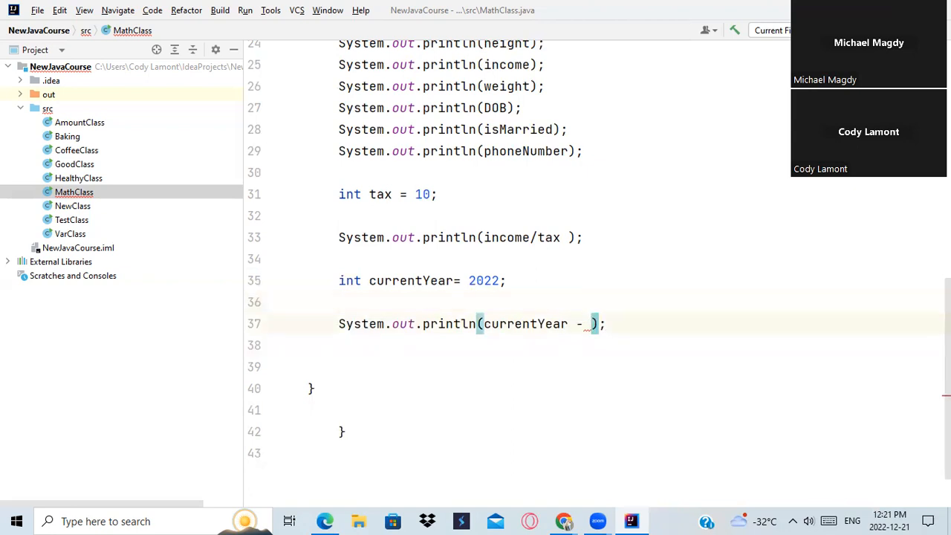
Remove the duplicate DOB line and make the println output currentYear - DOB.
text(?/'0')
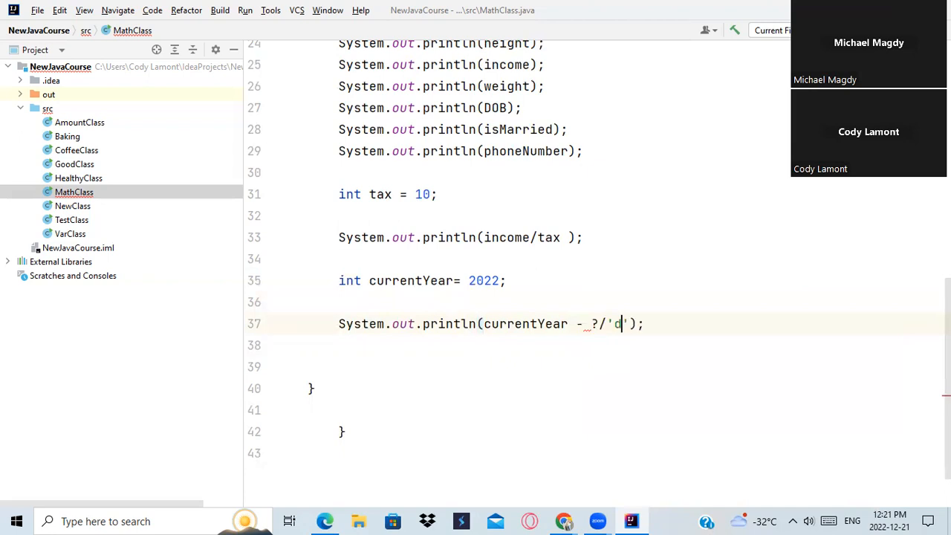
key(BackSpace)
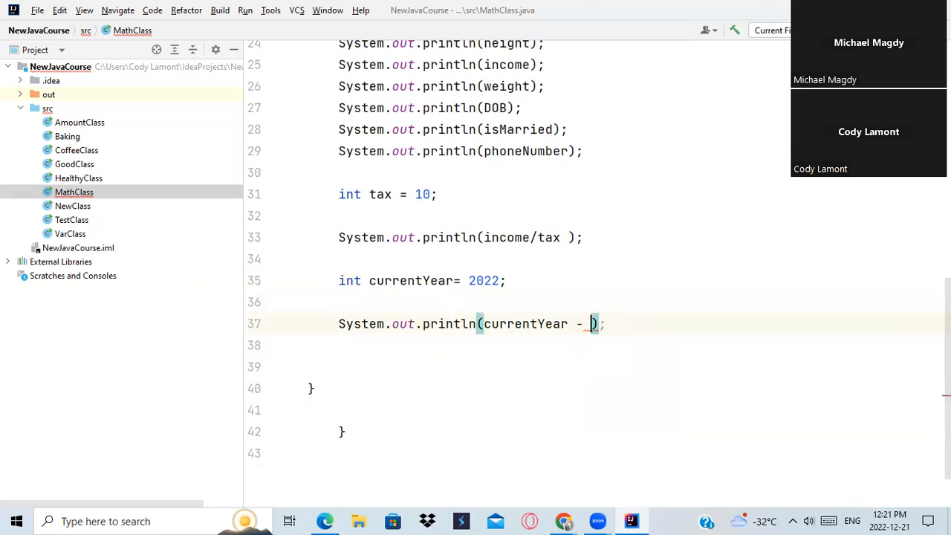
text(DOB)
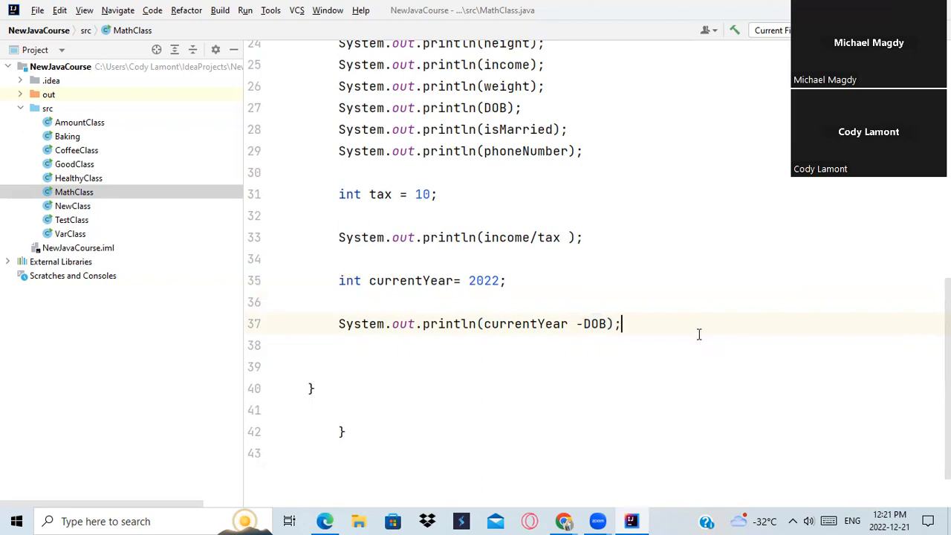
mouse_move(704, 339)
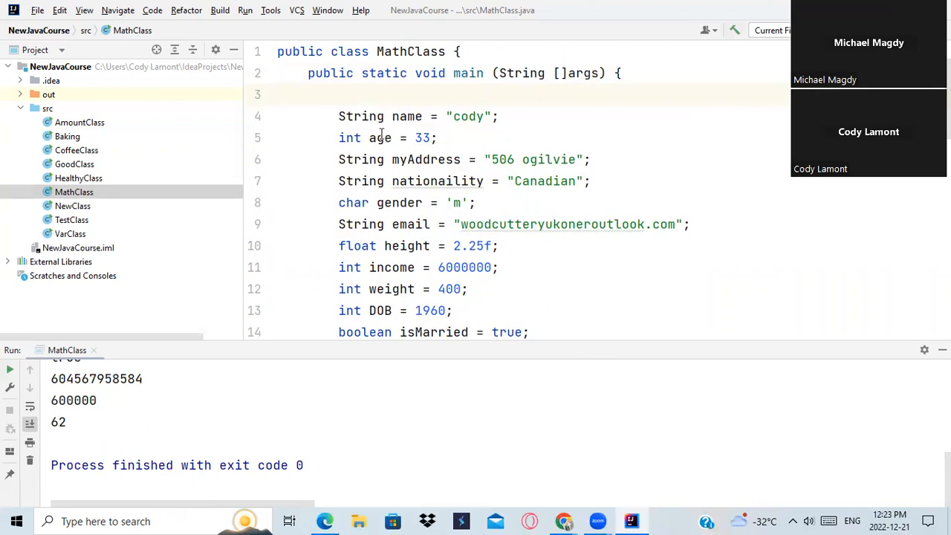
mouse_move(184, 503)
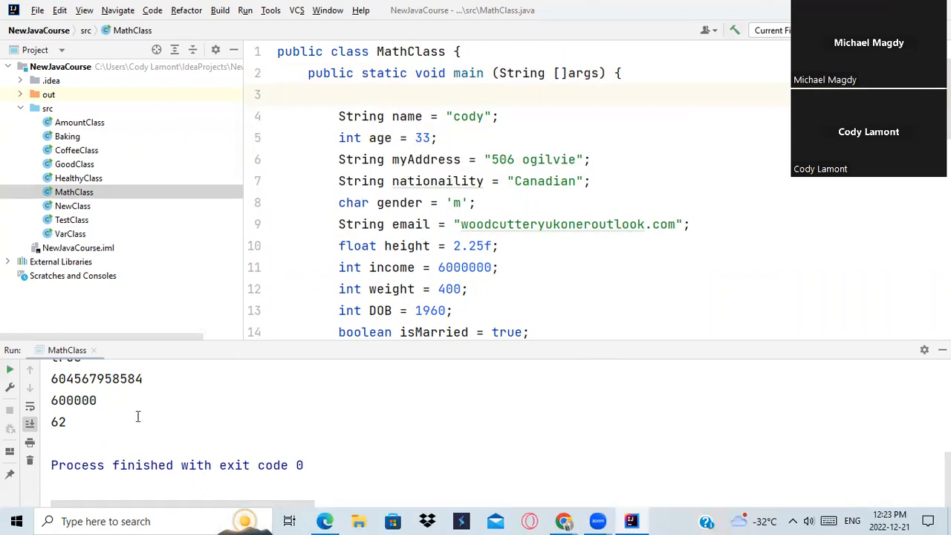
mouse_move(448, 407)
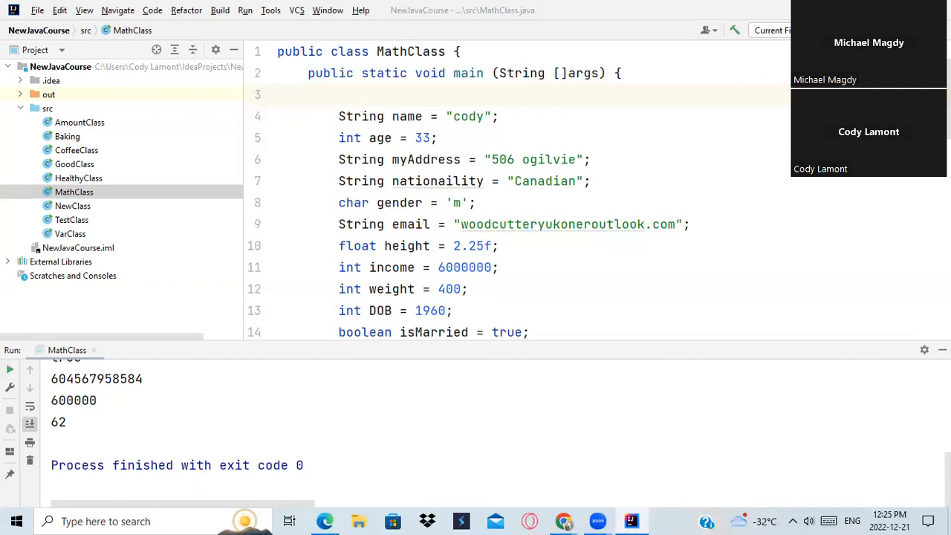
mouse_move(86, 164)
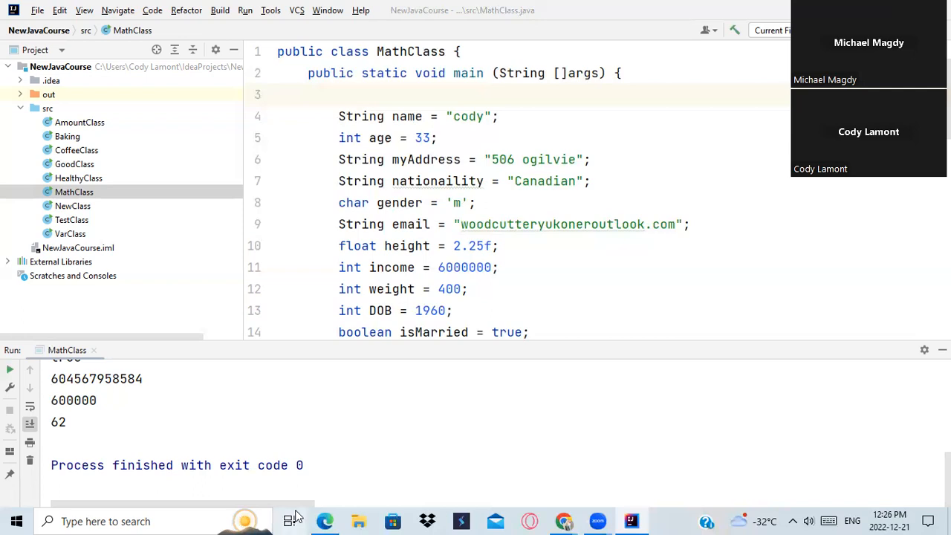
mouse_move(345, 419)
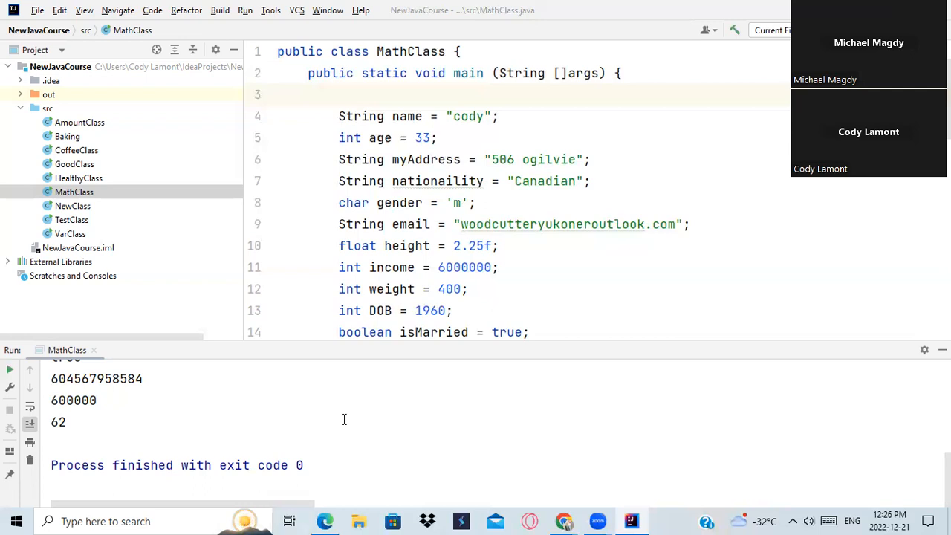